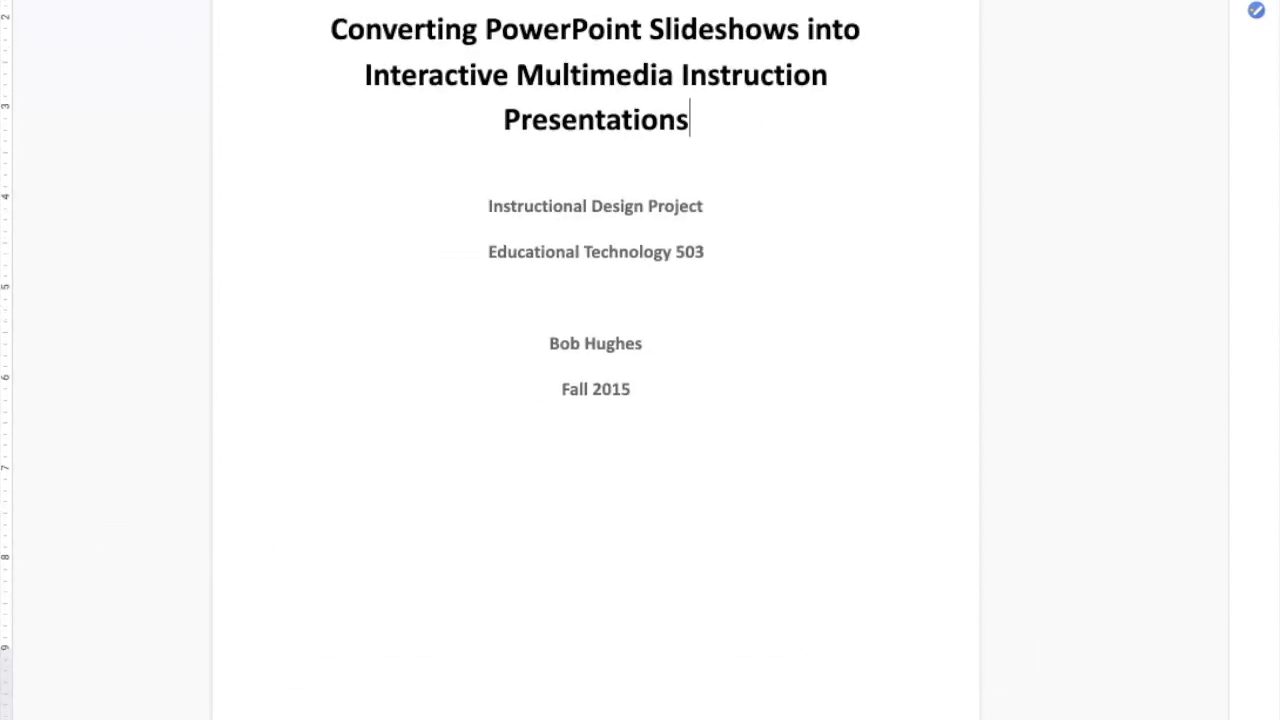
# - Scroll past the learner, learning and performance context analyses to the Part 2f flow diagram
pyautogui.scroll(-3)
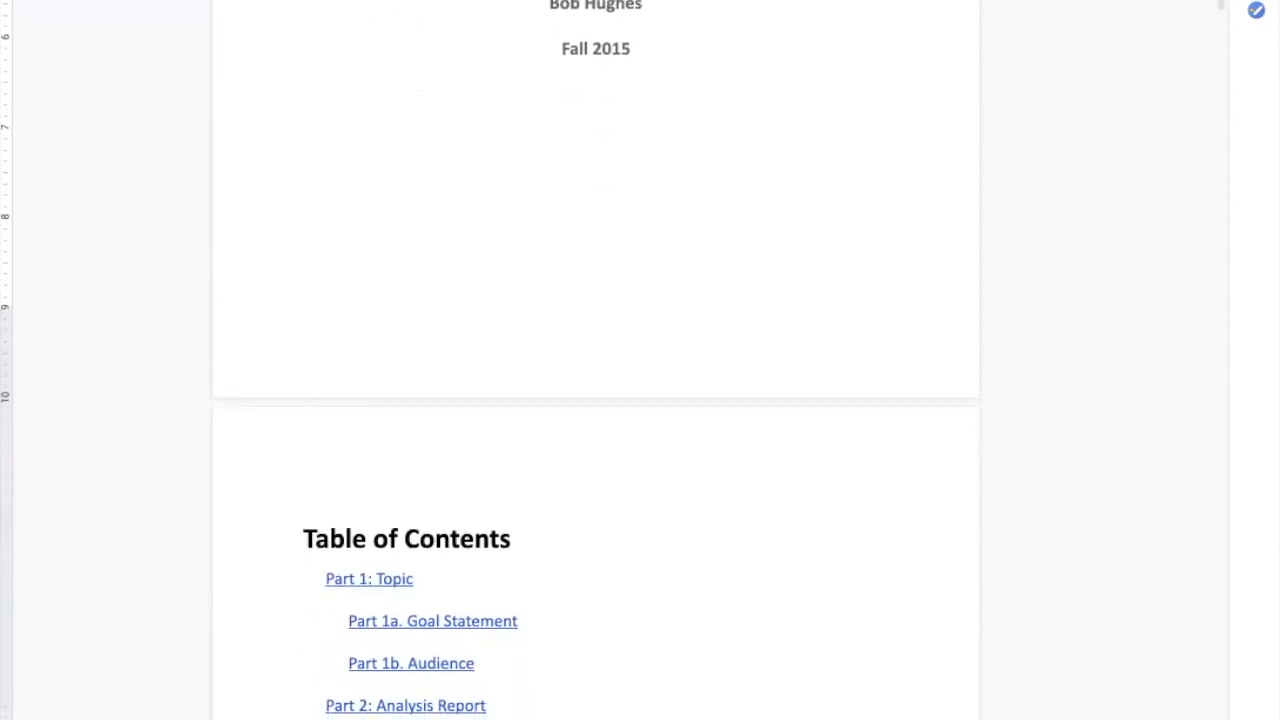
pyautogui.scroll(-3)
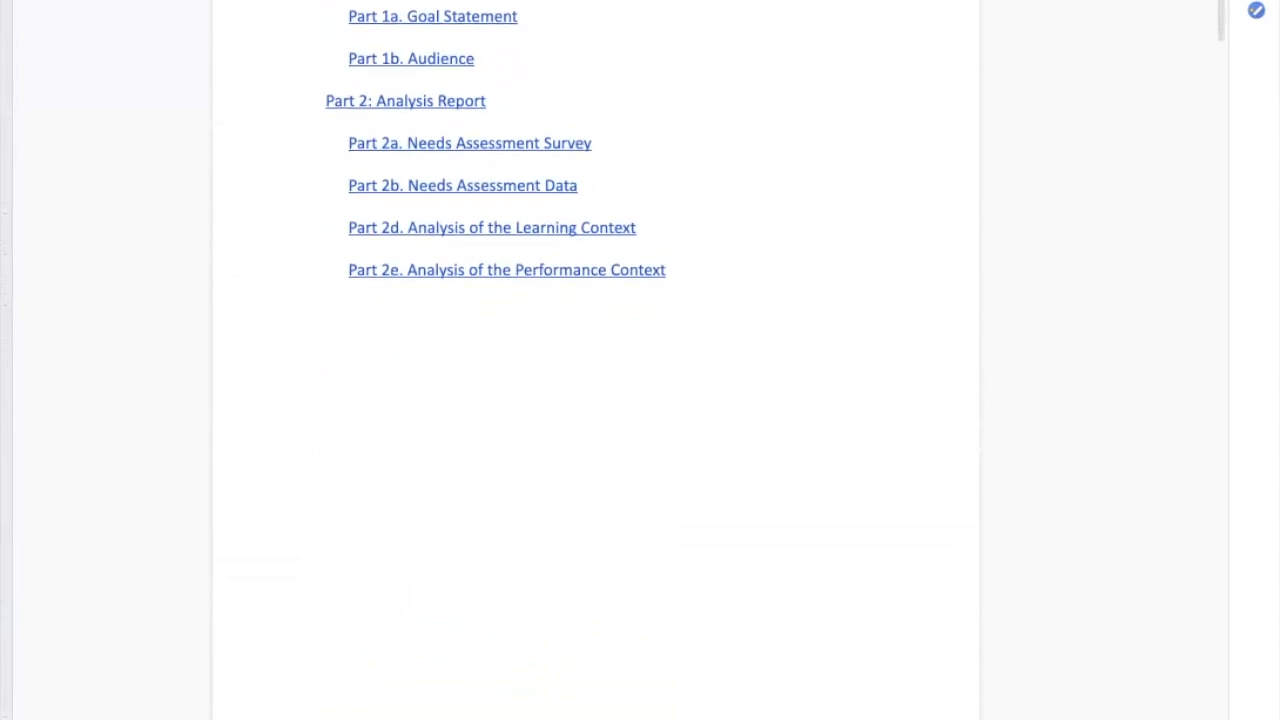
pyautogui.scroll(-3)
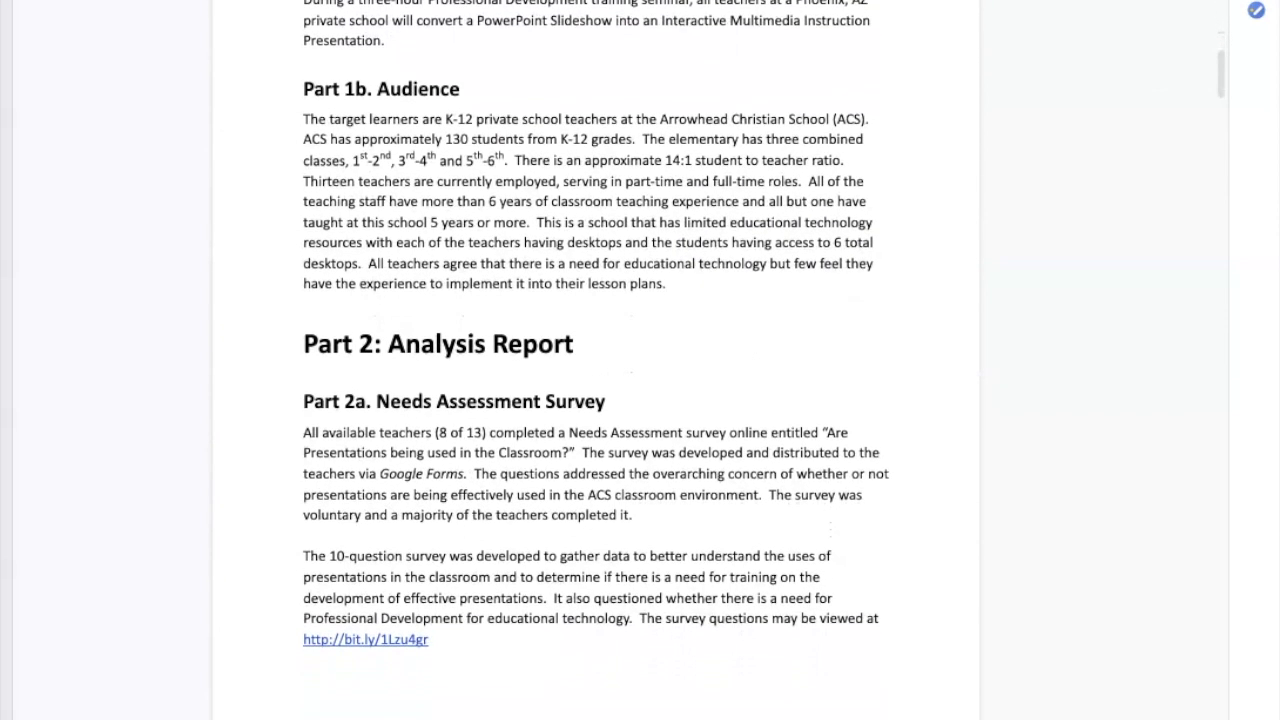
pyautogui.scroll(-3)
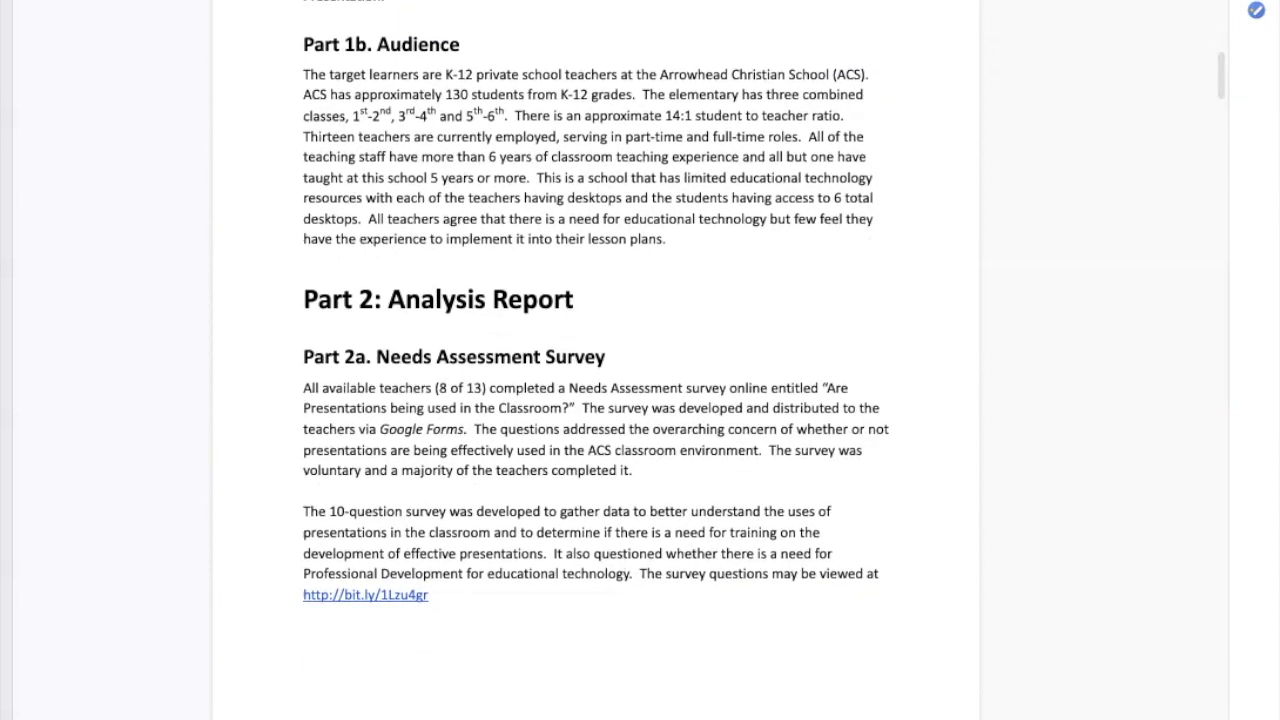
pyautogui.scroll(-3)
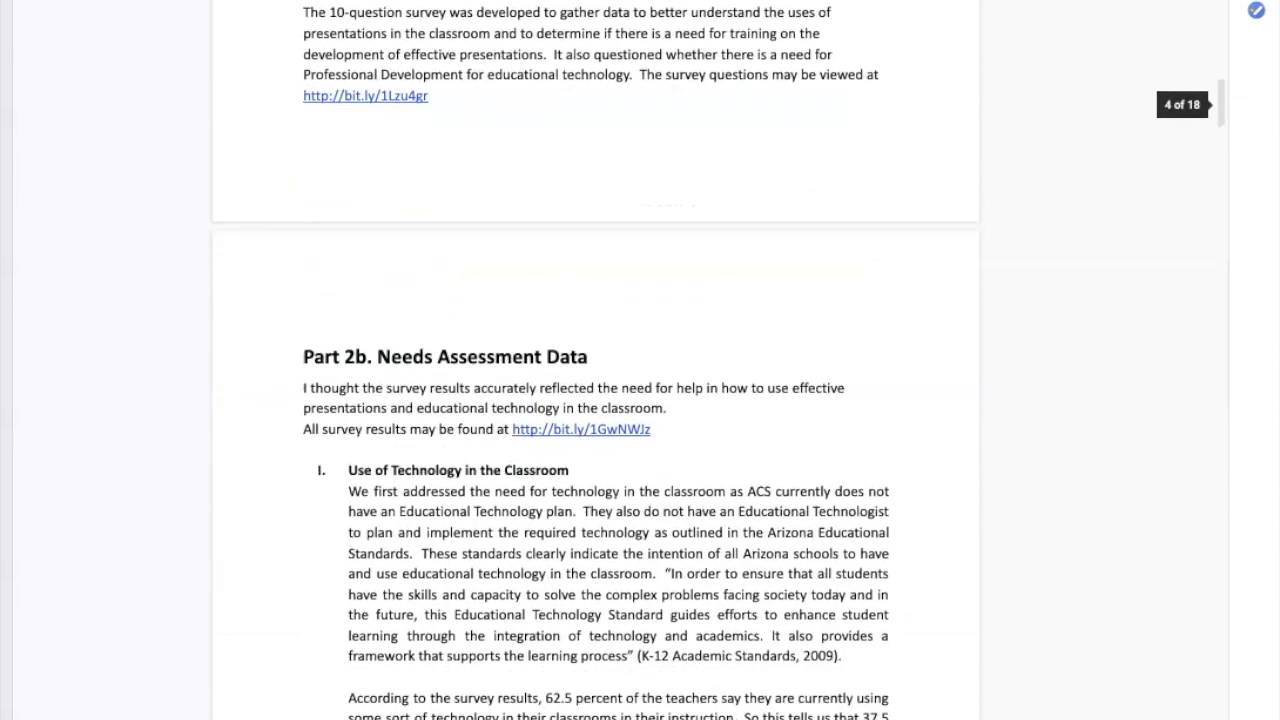
pyautogui.scroll(-3)
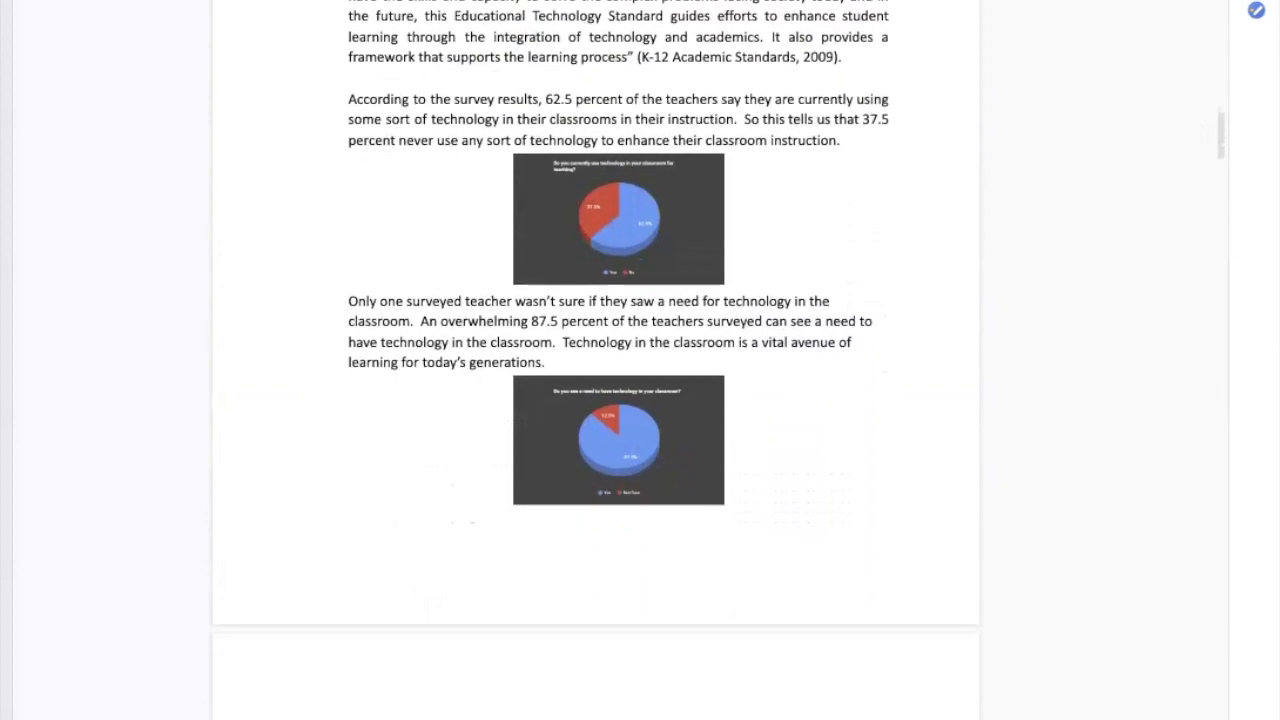
pyautogui.scroll(-3)
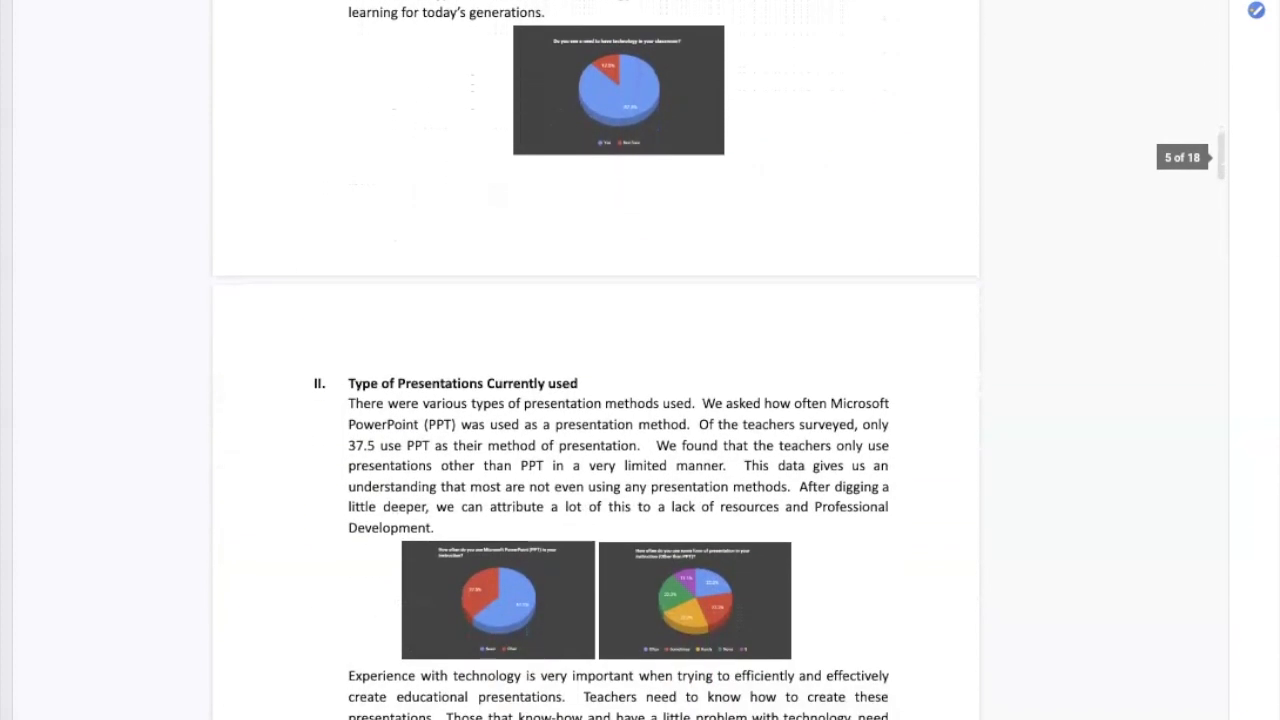
pyautogui.scroll(-3)
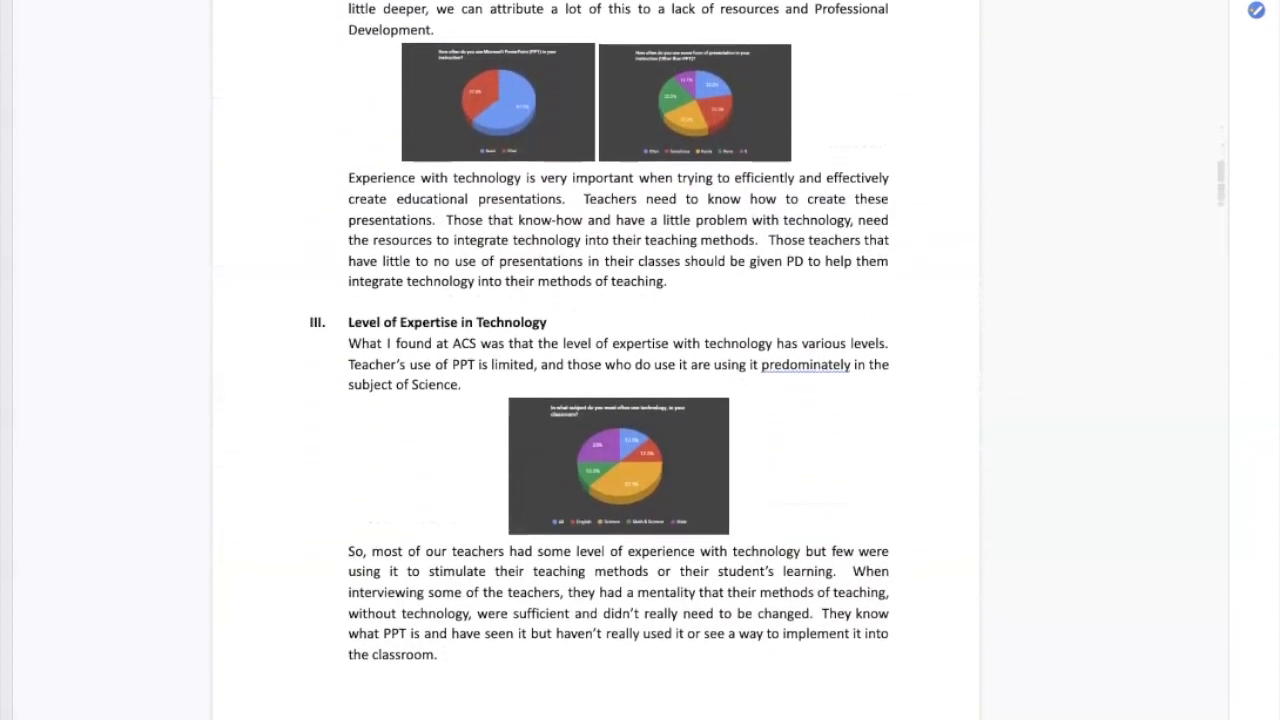
pyautogui.scroll(-3)
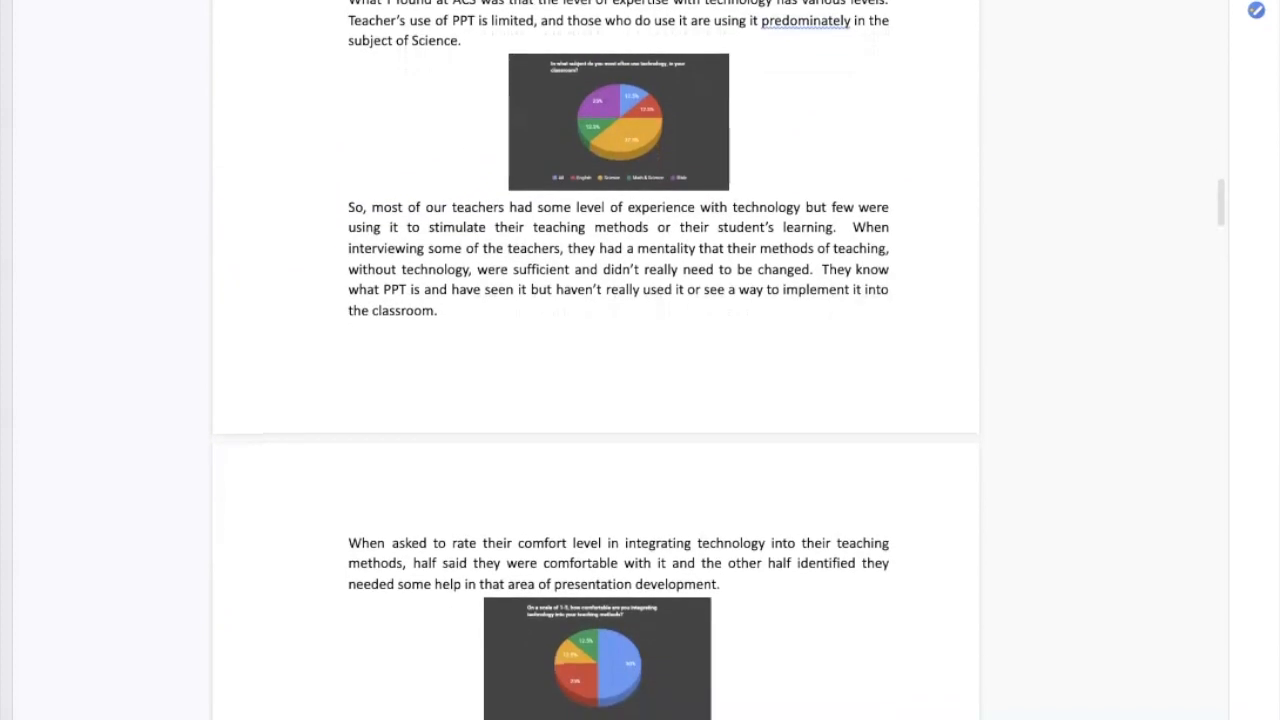
pyautogui.scroll(-3)
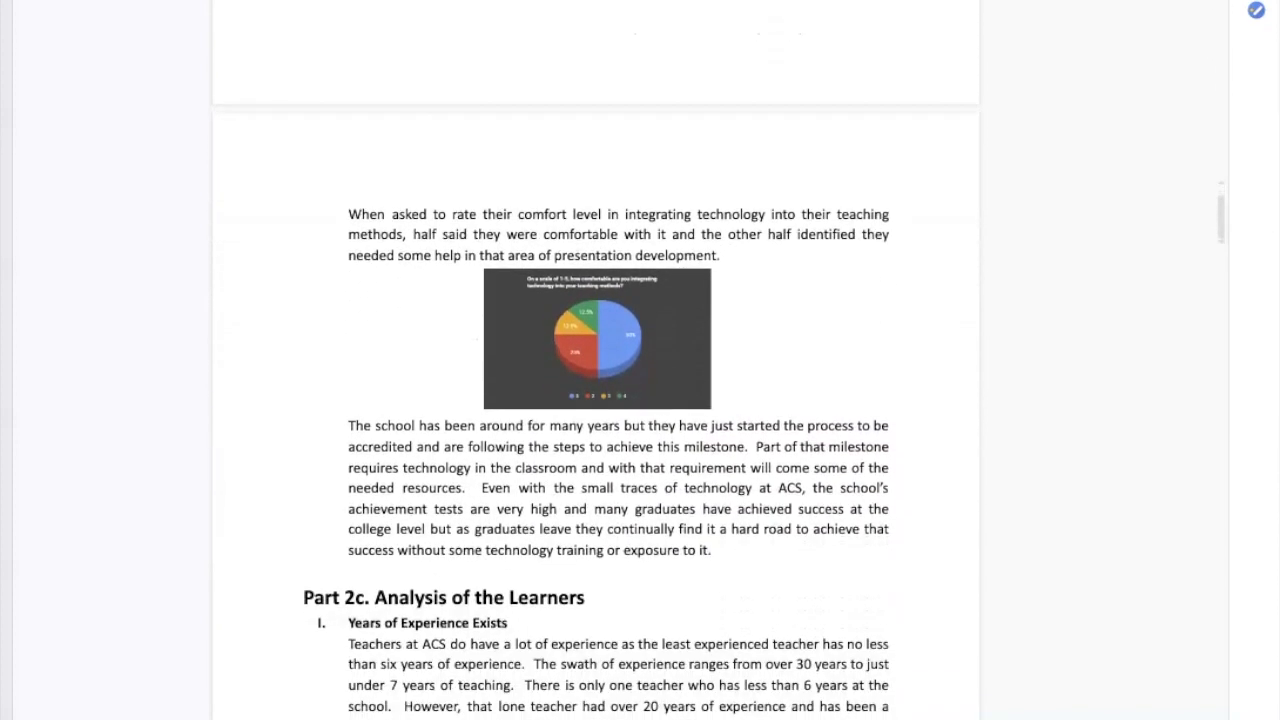
pyautogui.scroll(-3)
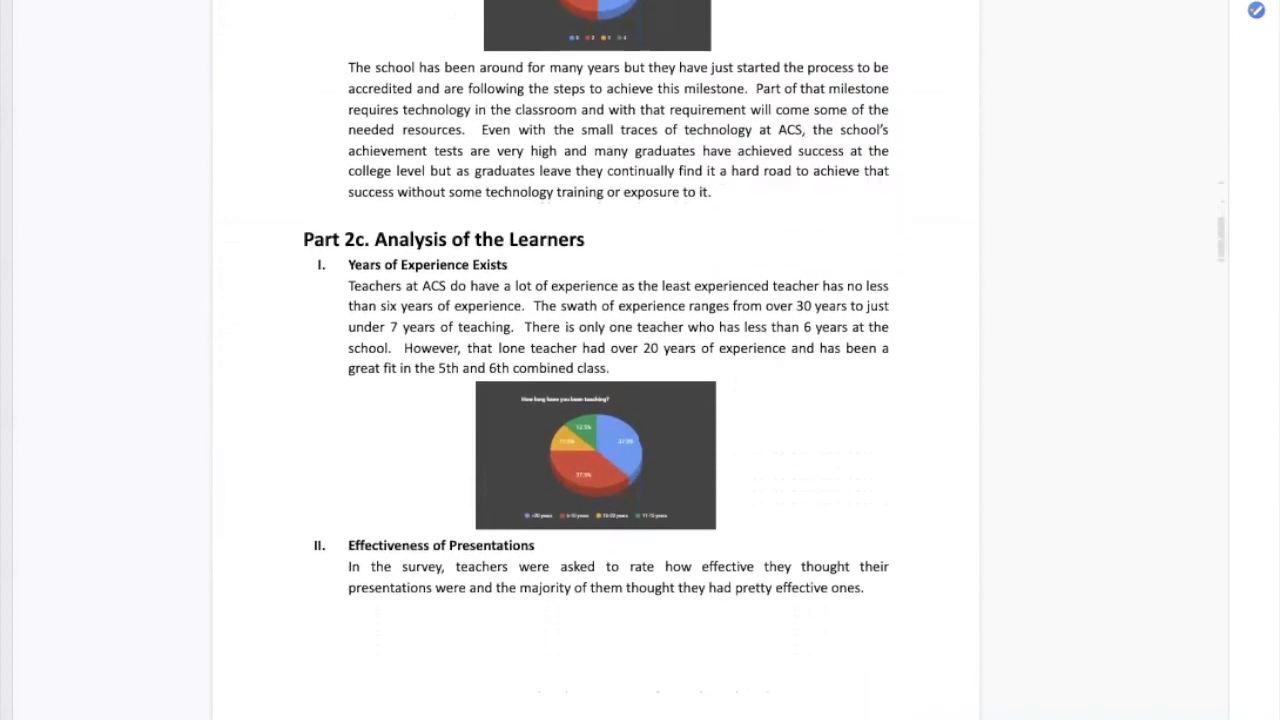
pyautogui.scroll(-3)
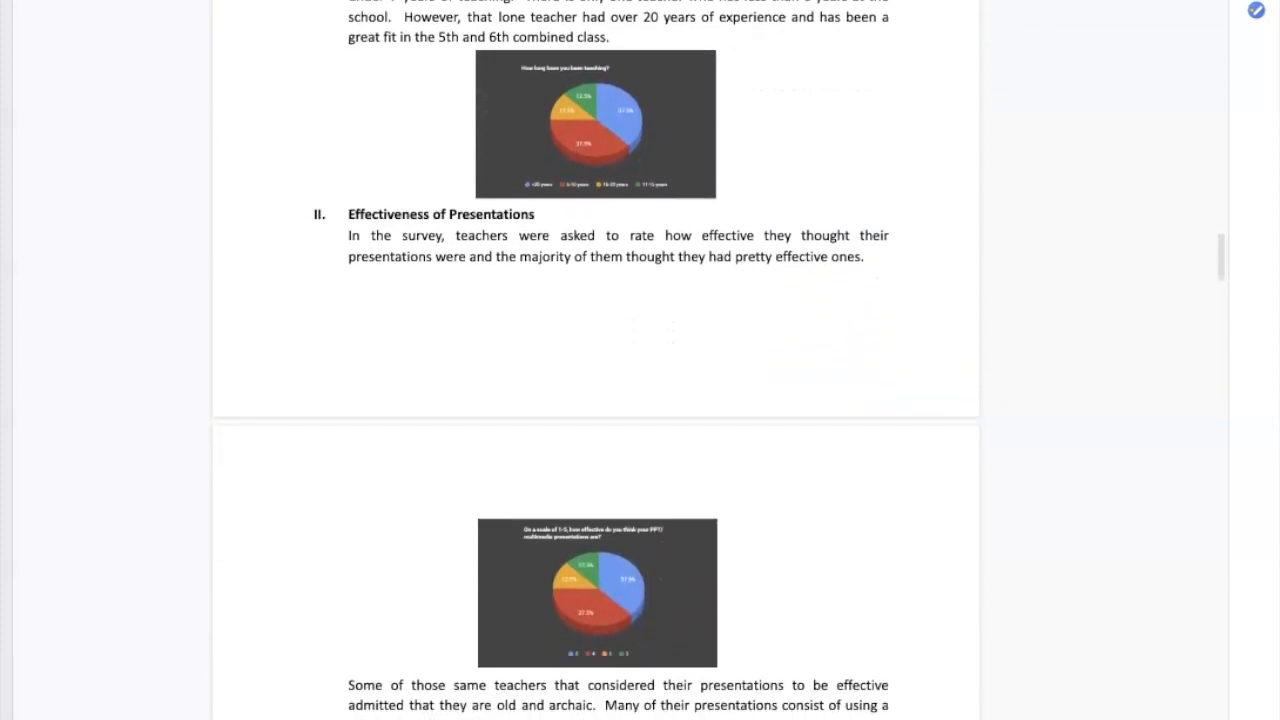
pyautogui.scroll(-3)
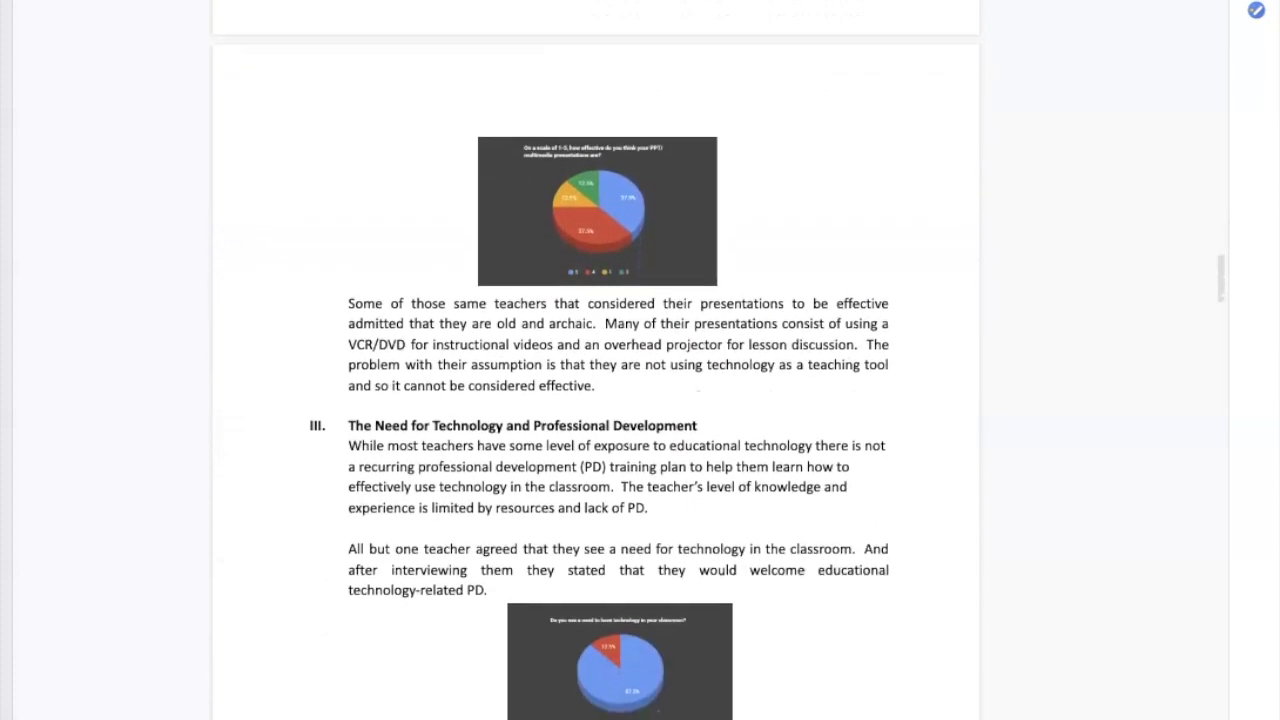
pyautogui.scroll(-3)
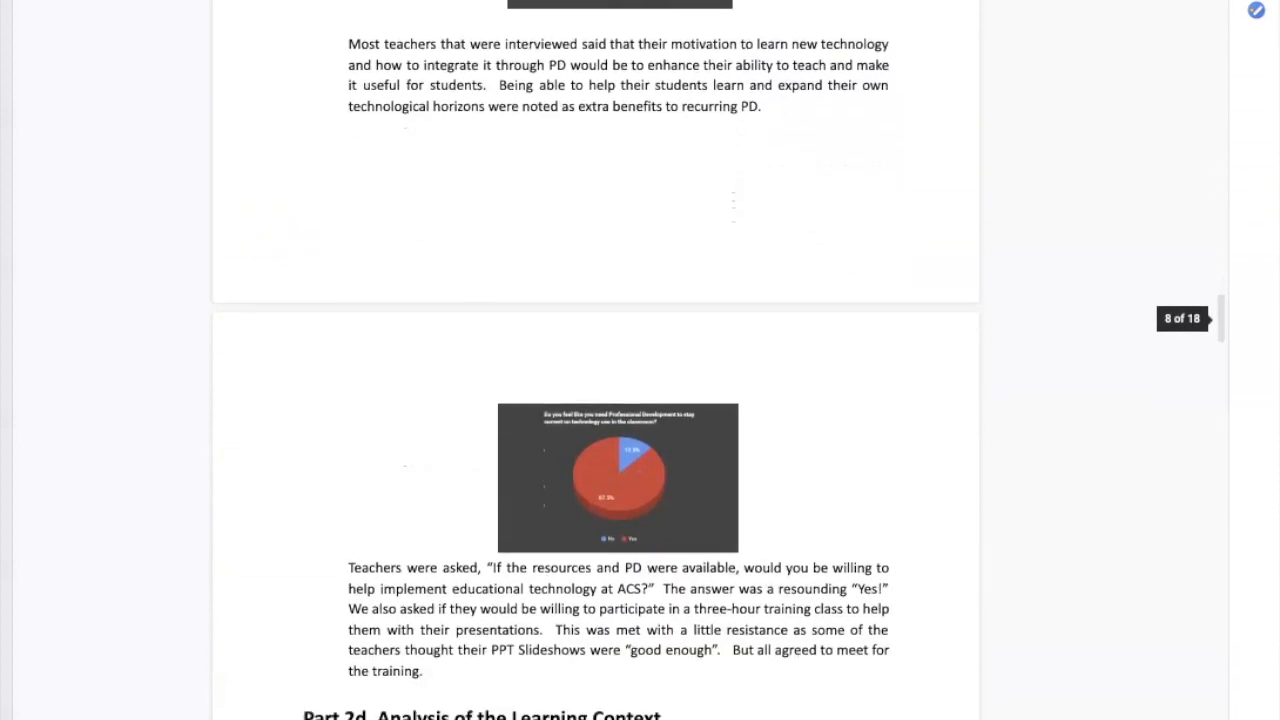
pyautogui.scroll(-3)
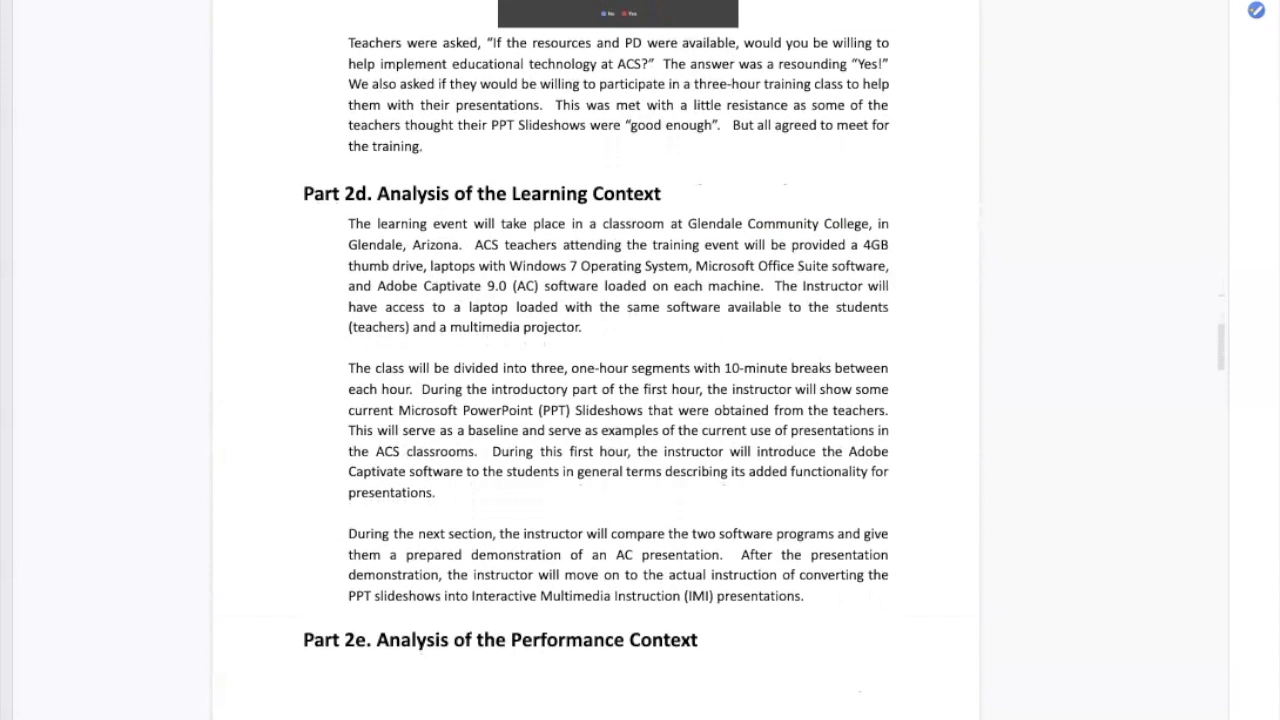
pyautogui.scroll(-3)
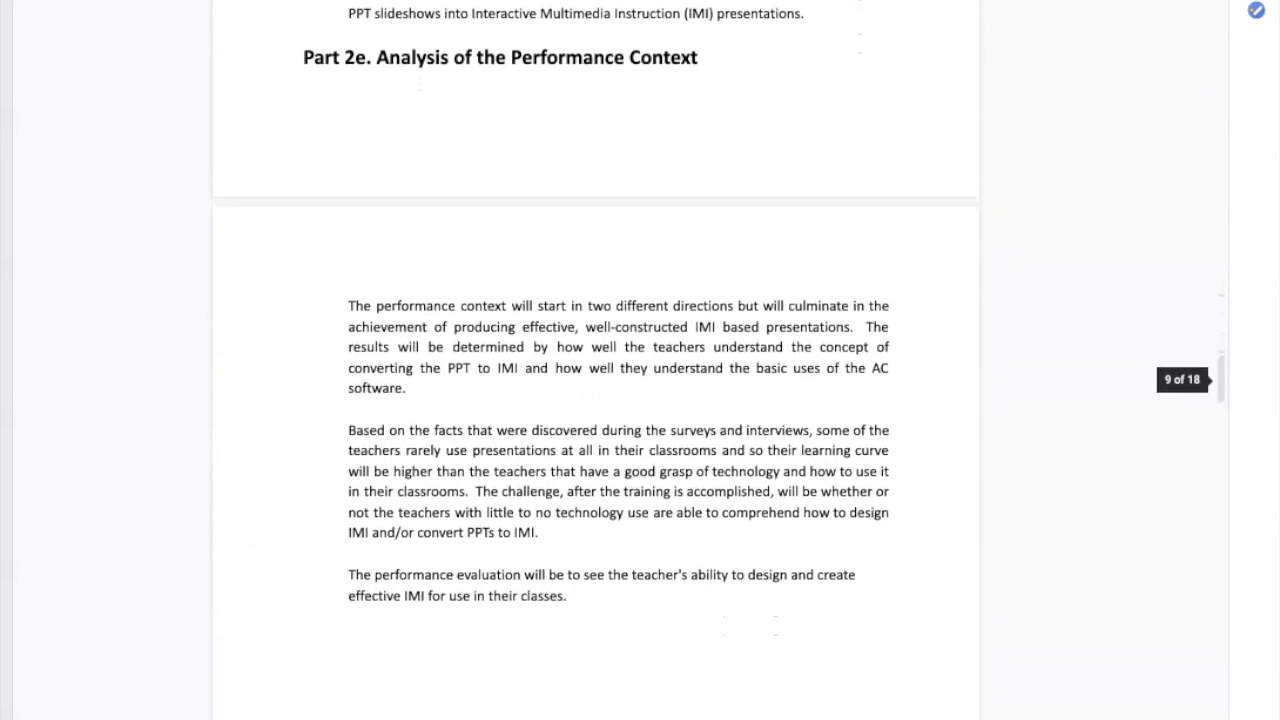
pyautogui.scroll(-3)
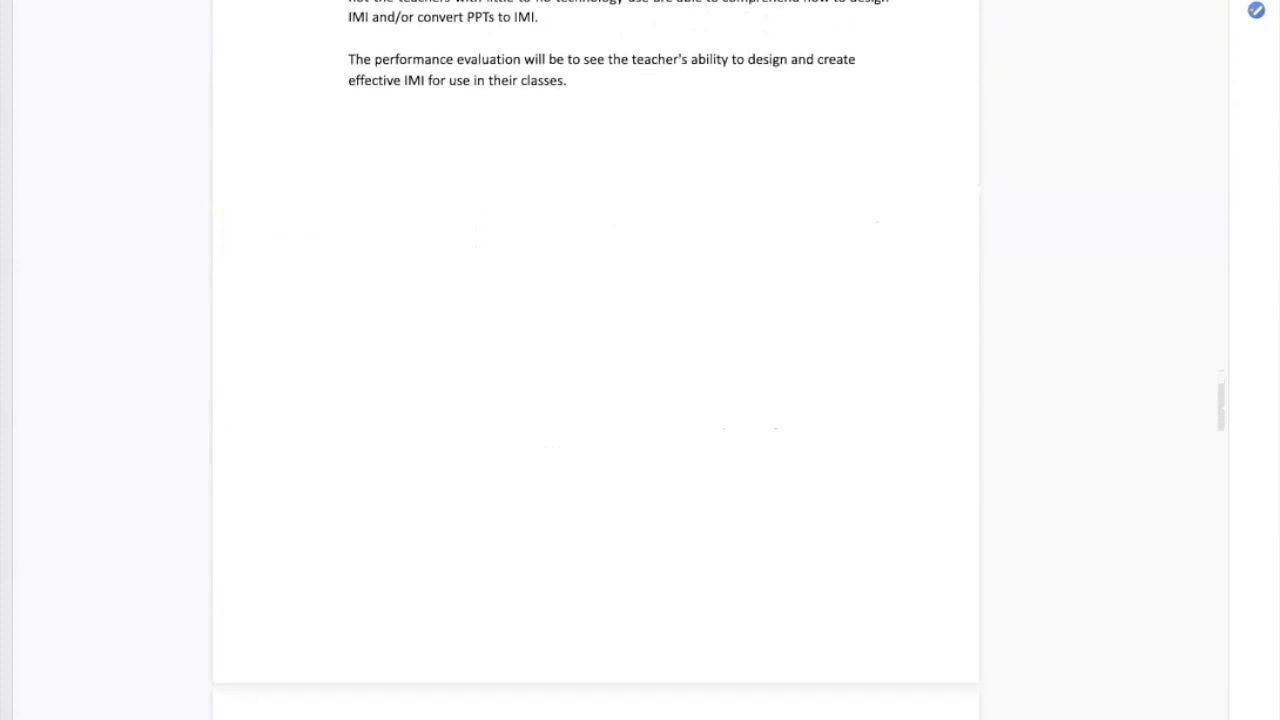
pyautogui.scroll(-3)
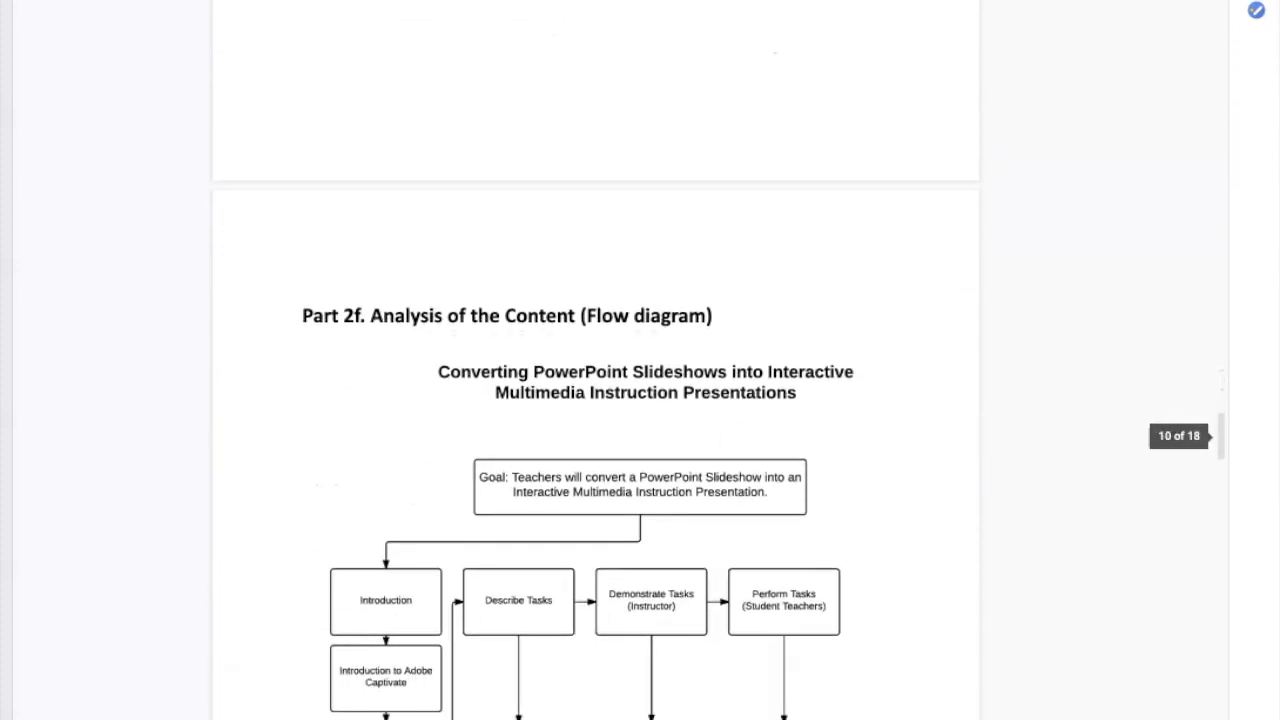
# - Scroll past the objectives matrix and ARCS Satisfaction table to 3e Instructor guide and Standards Met
pyautogui.scroll(-3)
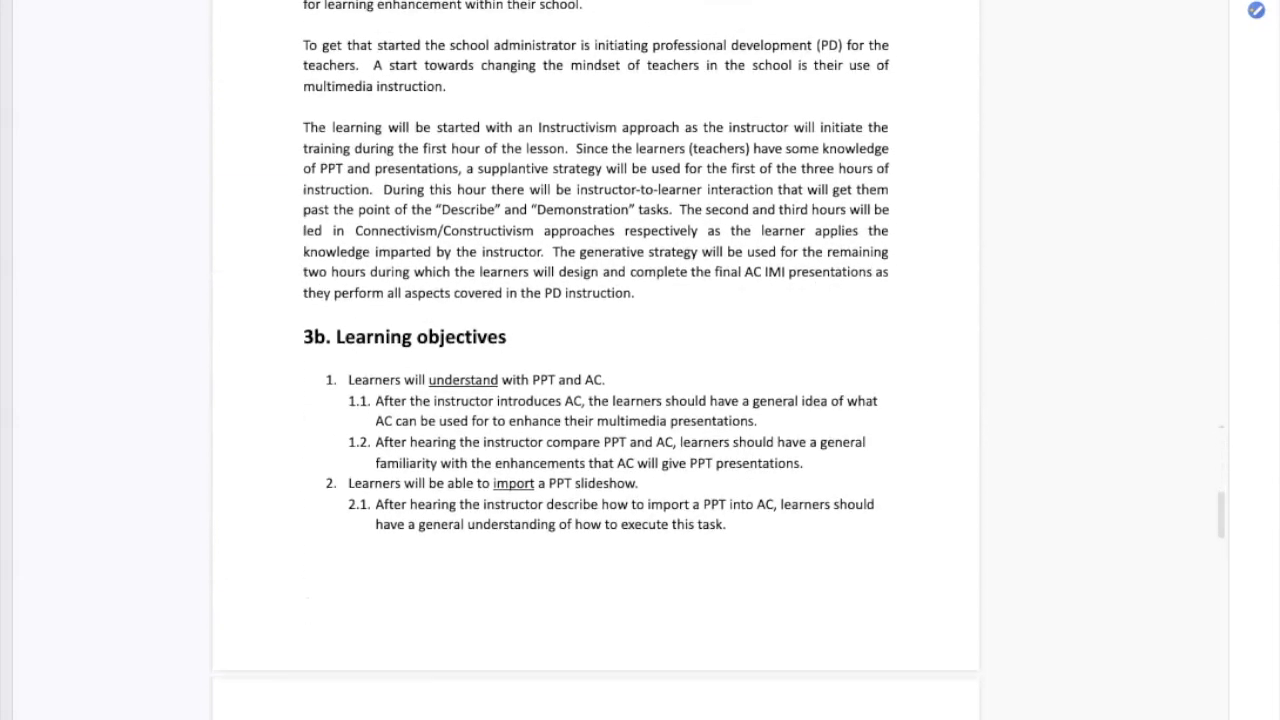
pyautogui.scroll(-3)
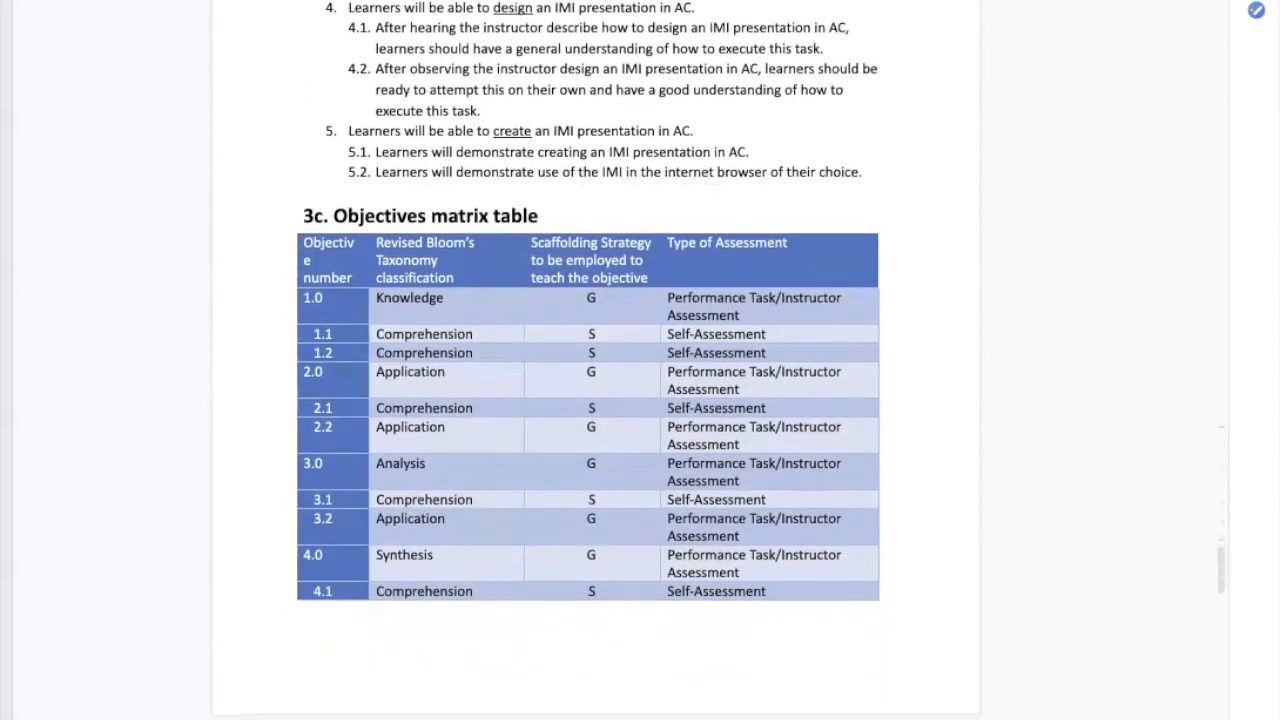
pyautogui.scroll(-3)
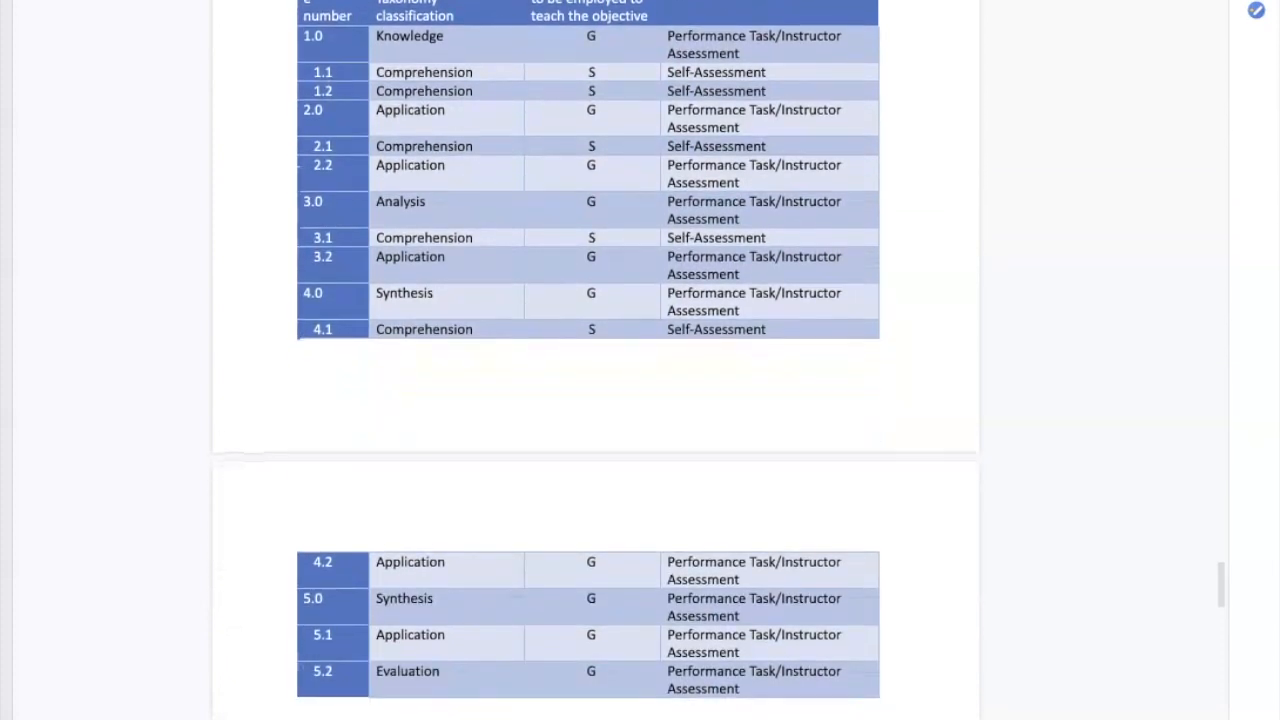
pyautogui.scroll(-3)
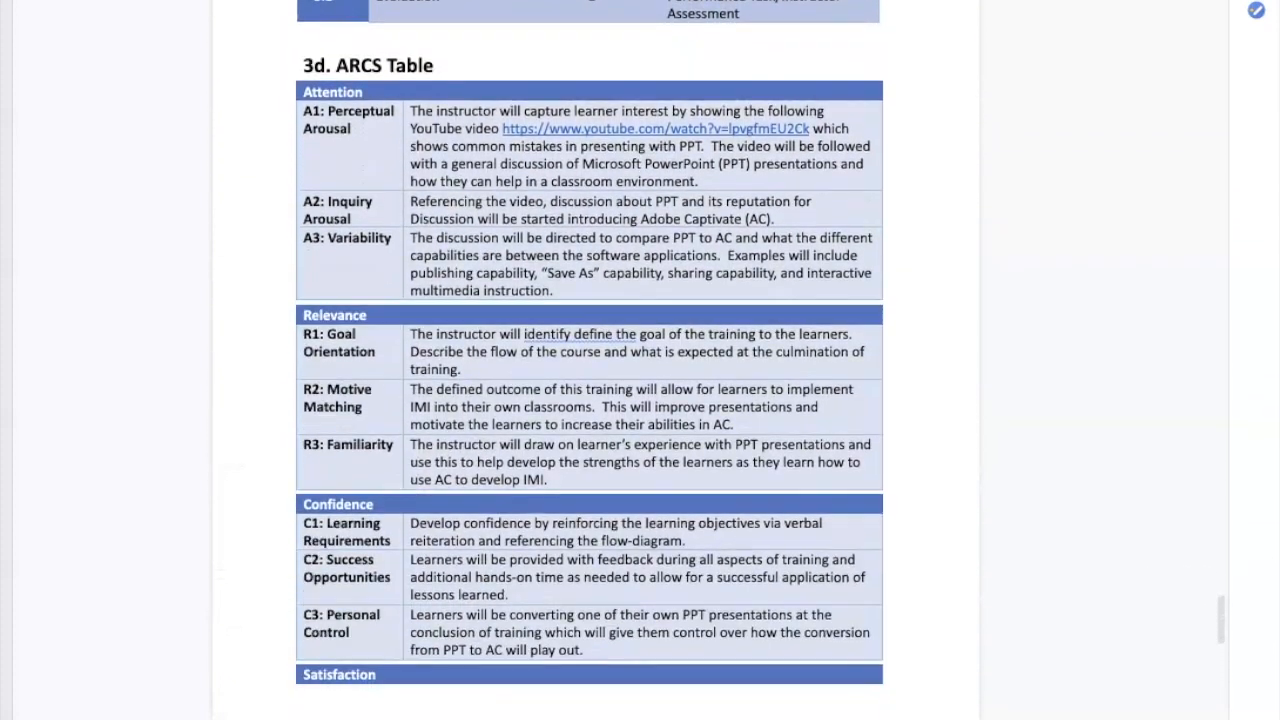
pyautogui.scroll(-3)
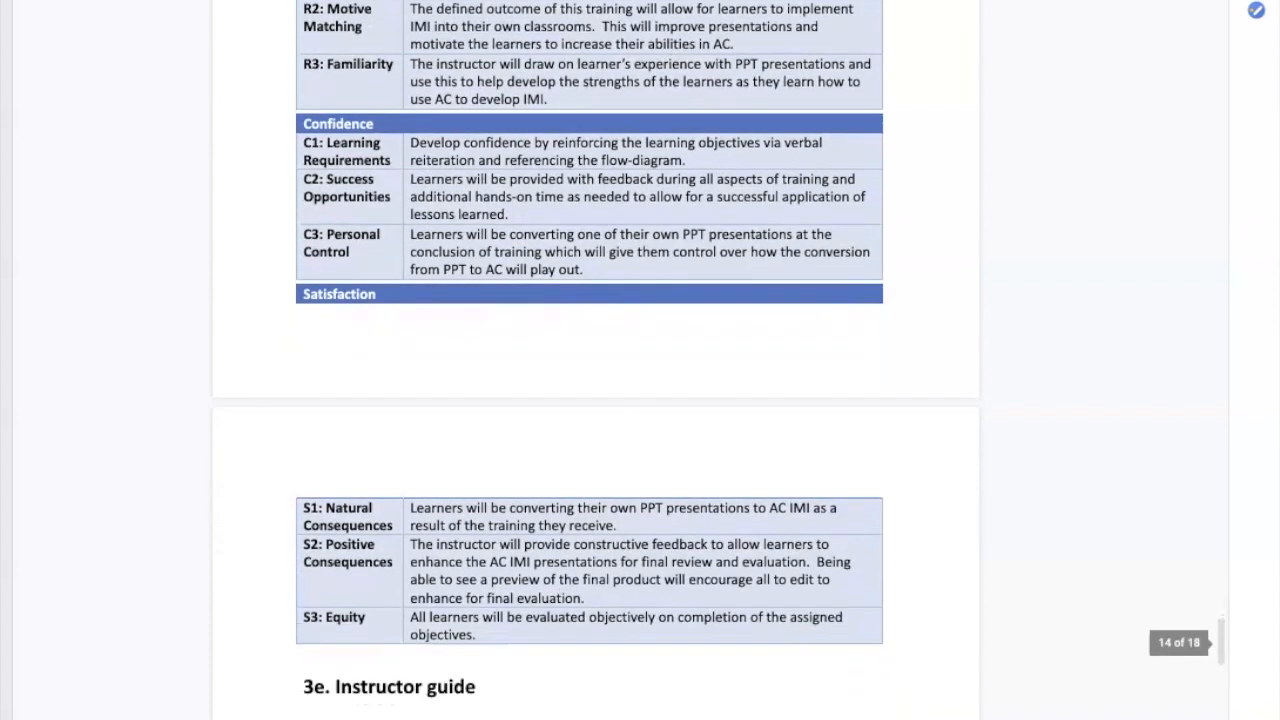
pyautogui.scroll(-3)
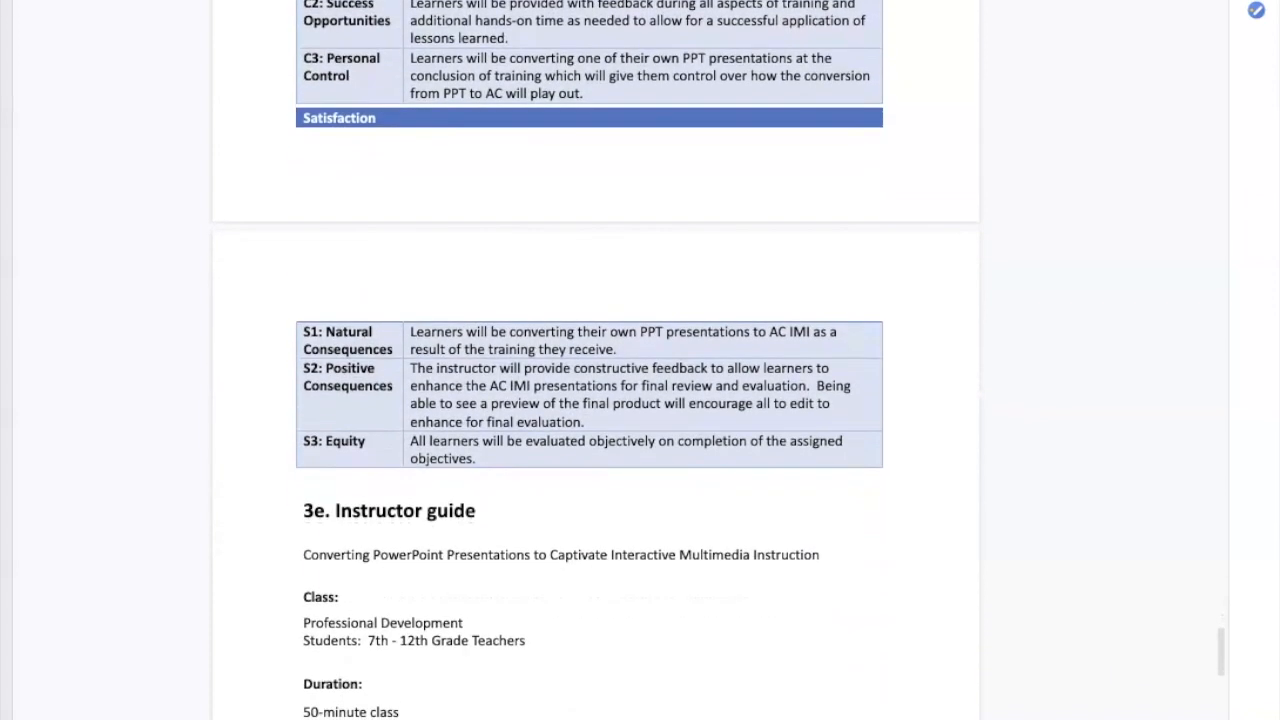
pyautogui.scroll(-3)
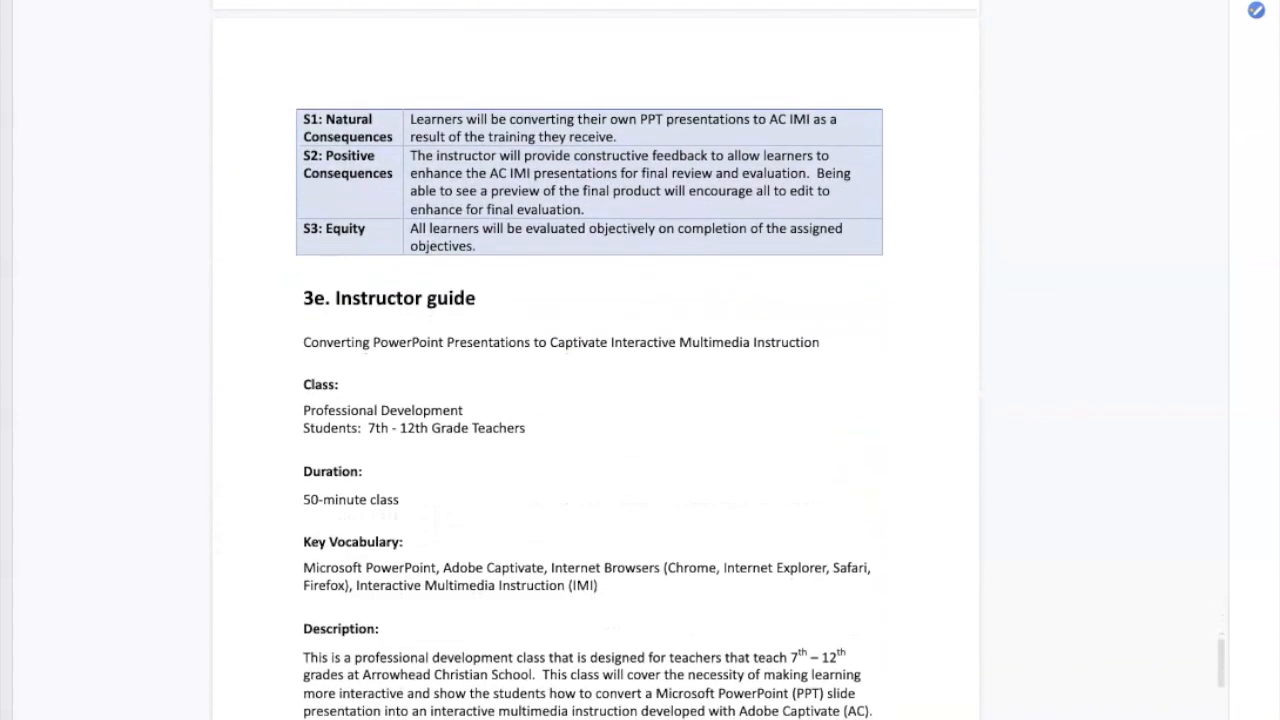
pyautogui.scroll(-3)
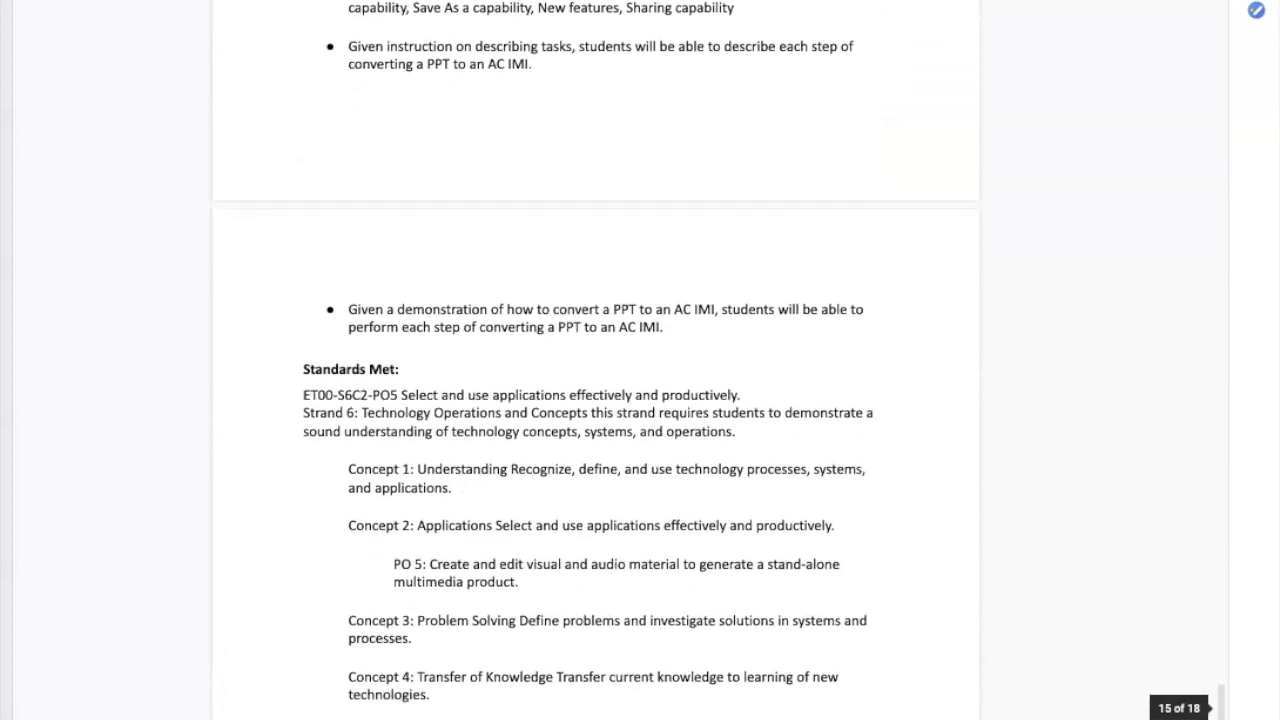
pyautogui.scroll(-3)
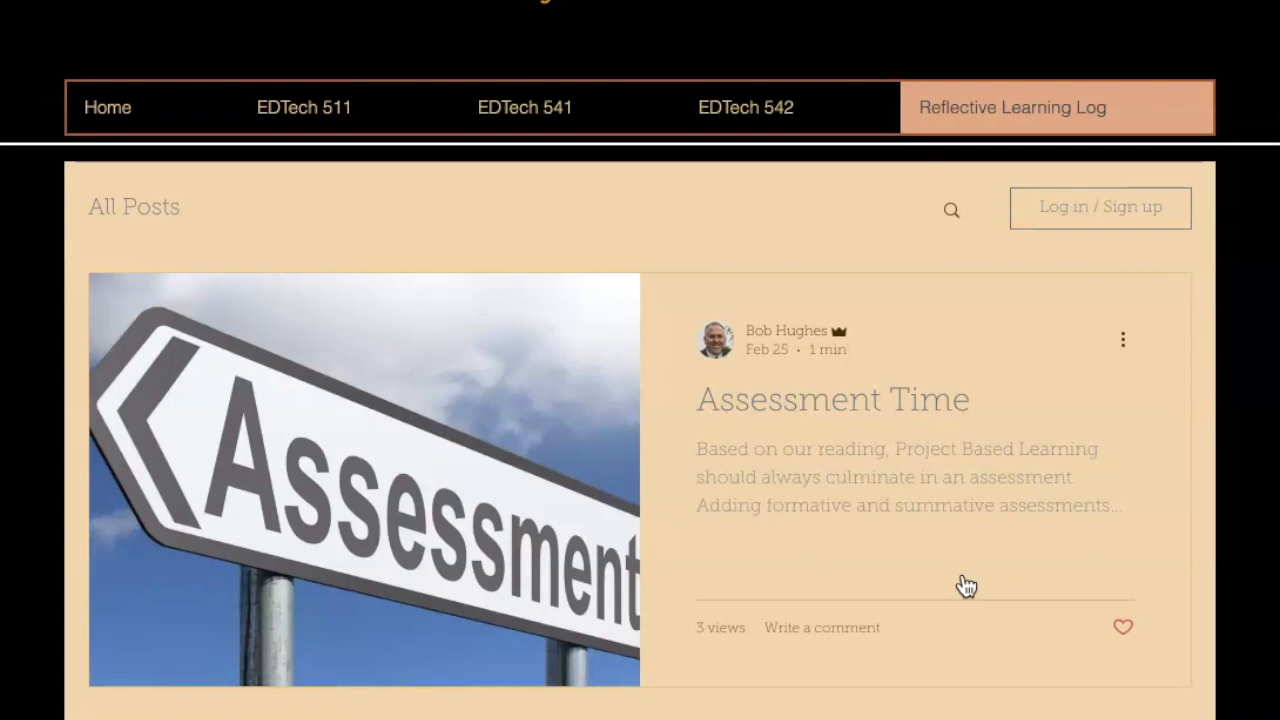
# - Scroll the Reflective Learning Log post list from Assessment Time down to the Vision Statement post
pyautogui.scroll(-3)
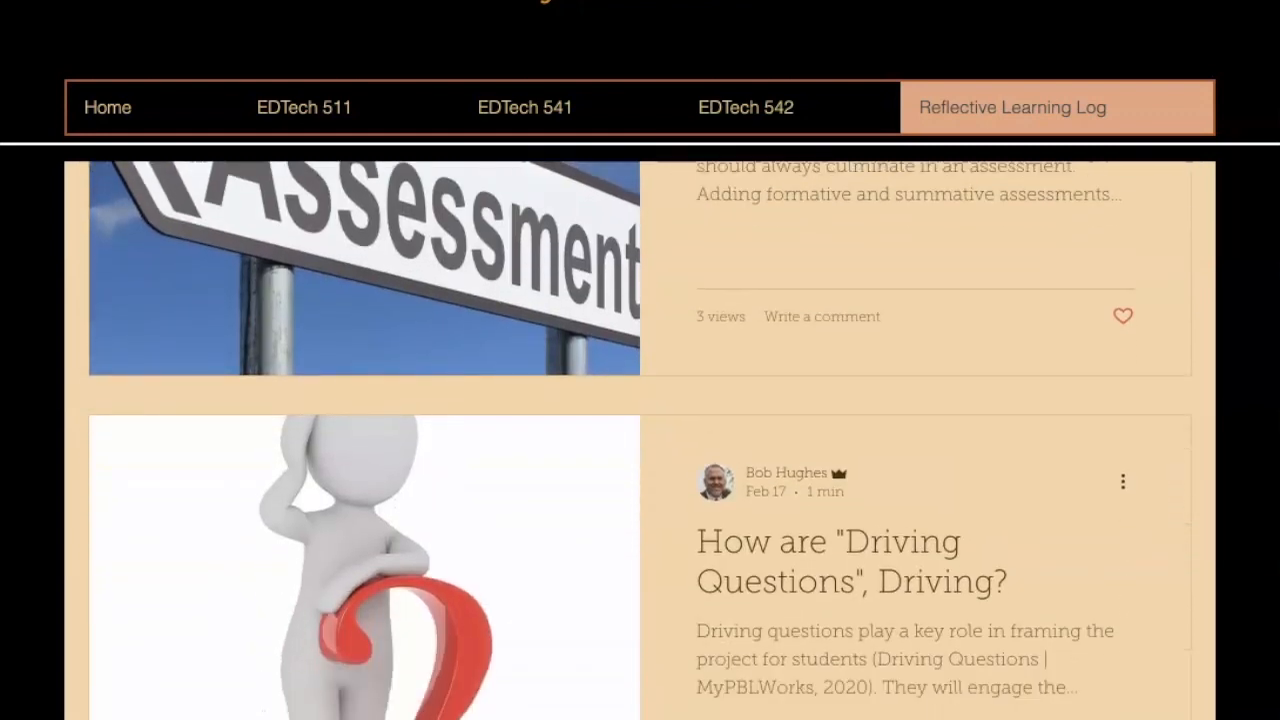
pyautogui.scroll(-3)
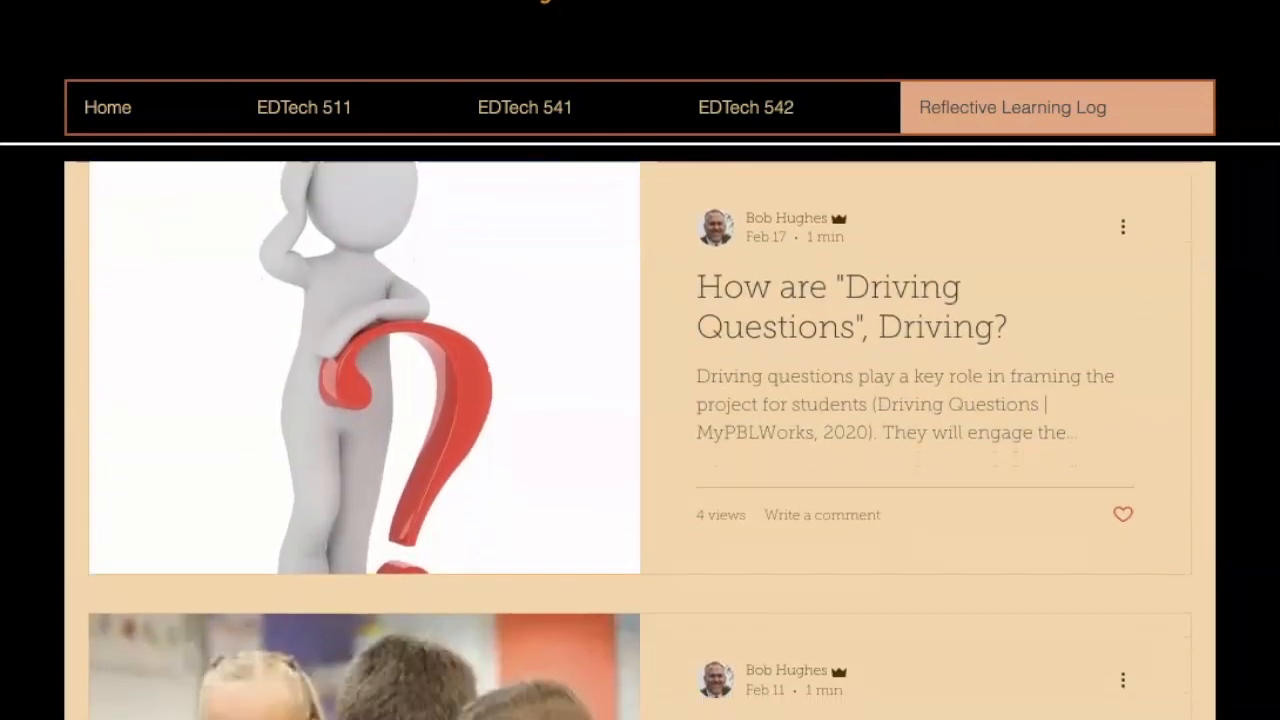
pyautogui.scroll(-3)
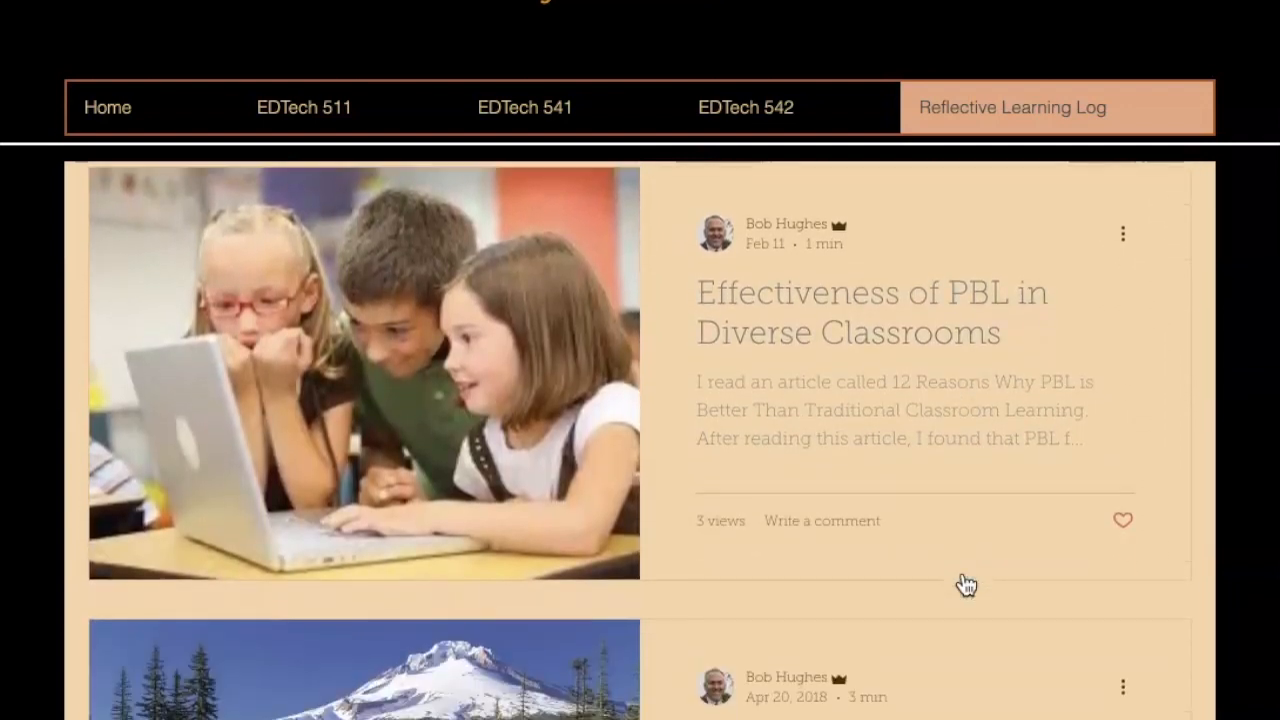
pyautogui.scroll(-3)
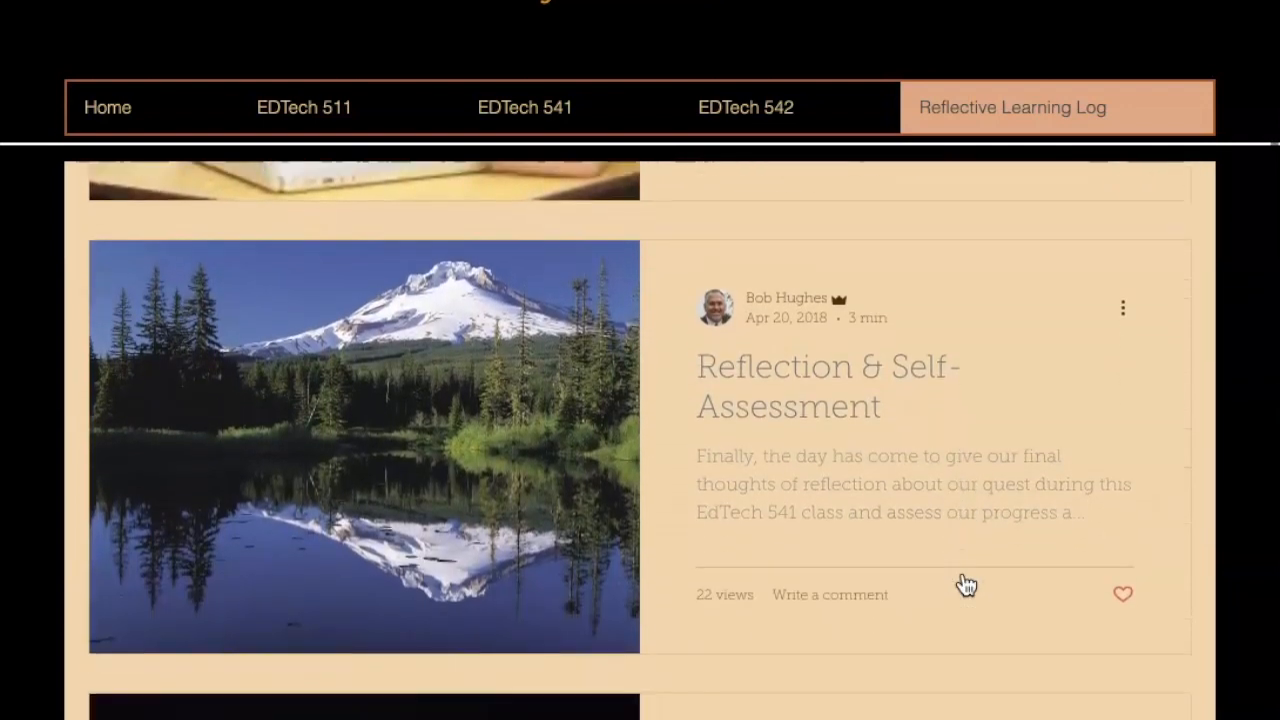
pyautogui.scroll(-3)
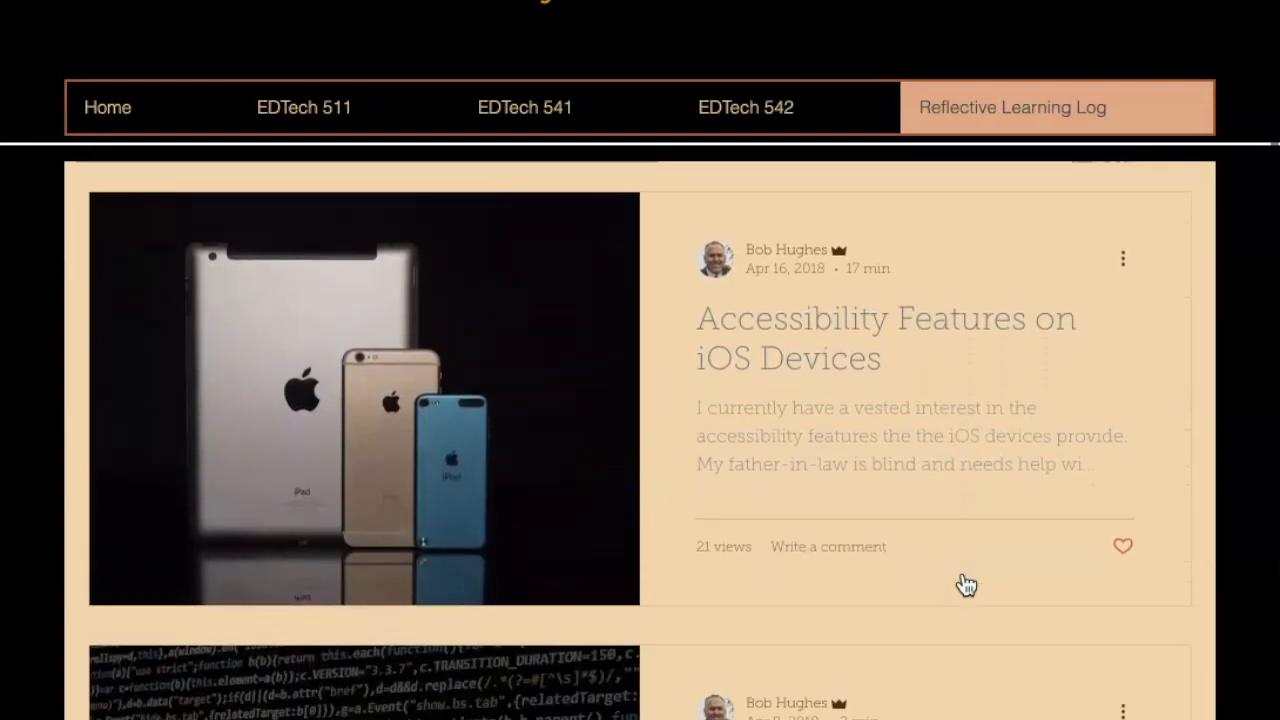
pyautogui.scroll(-3)
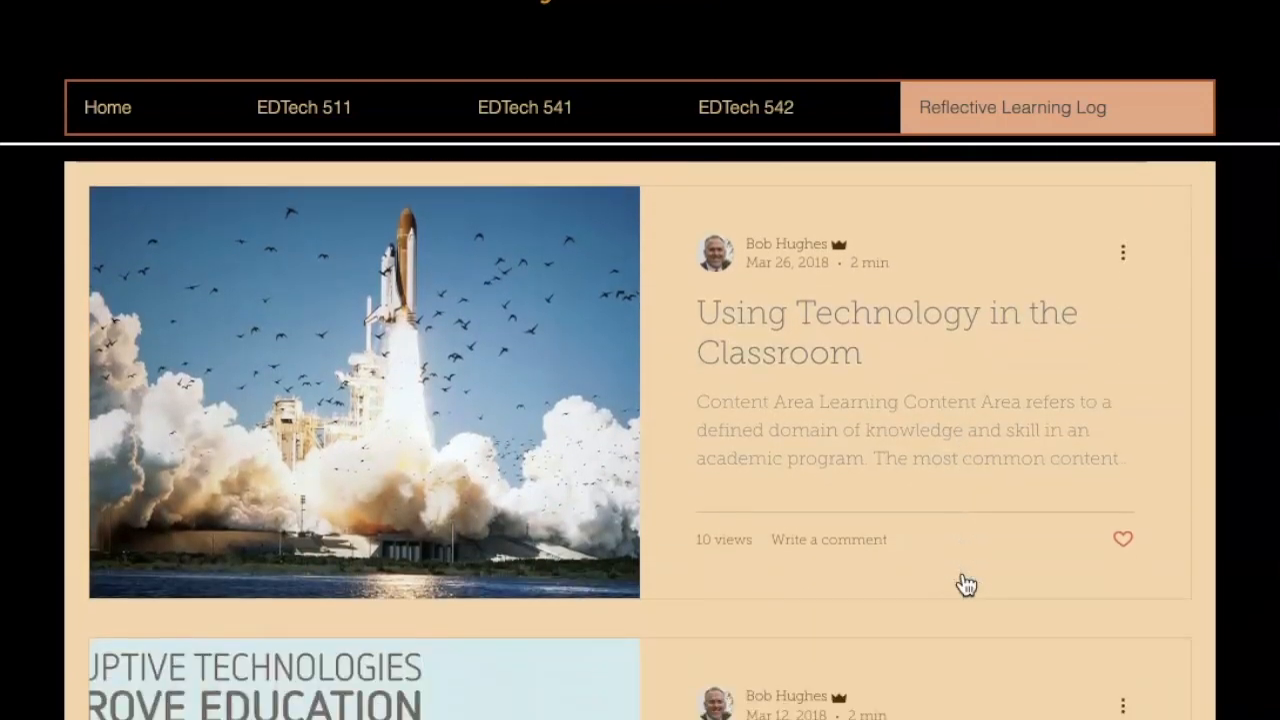
pyautogui.scroll(-3)
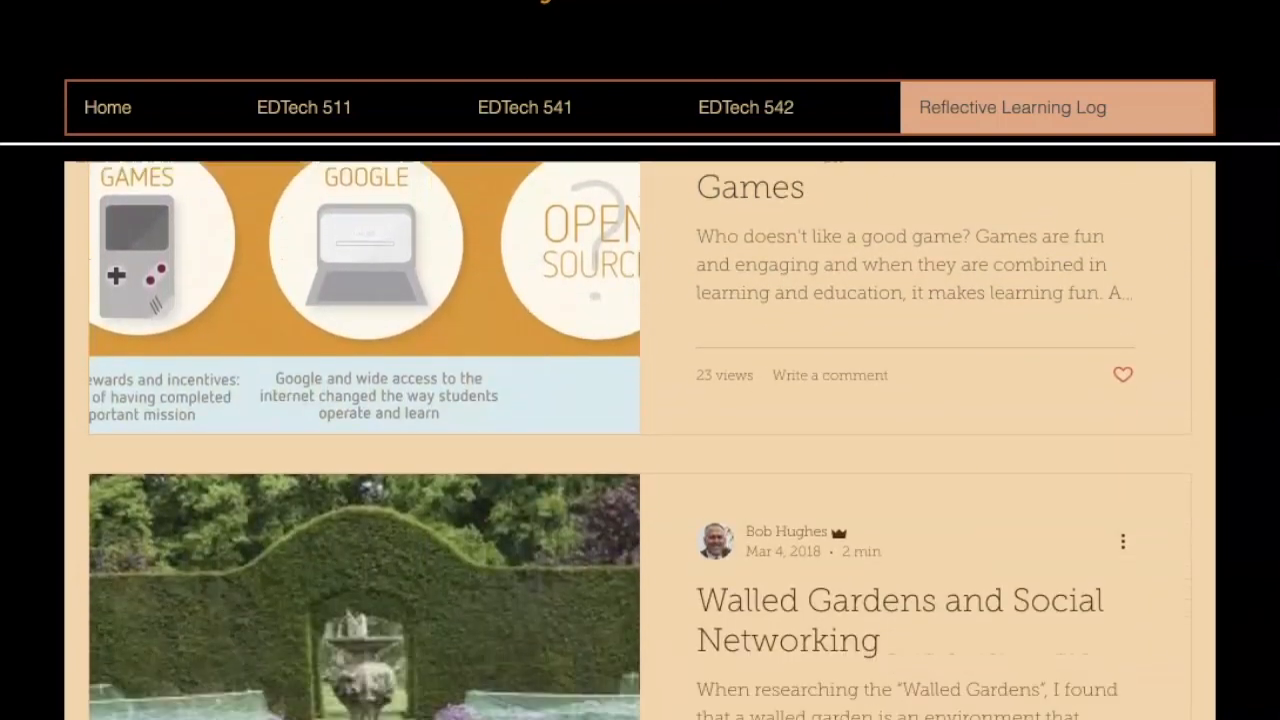
pyautogui.scroll(-3)
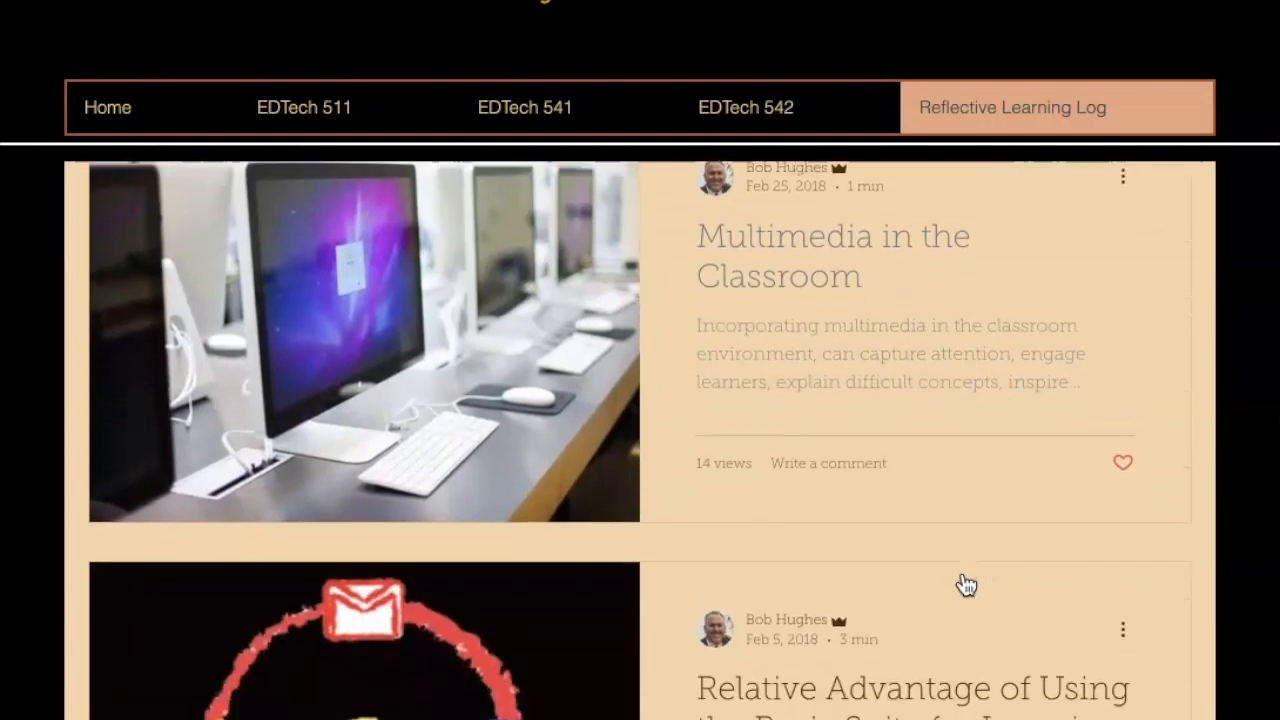
pyautogui.scroll(-3)
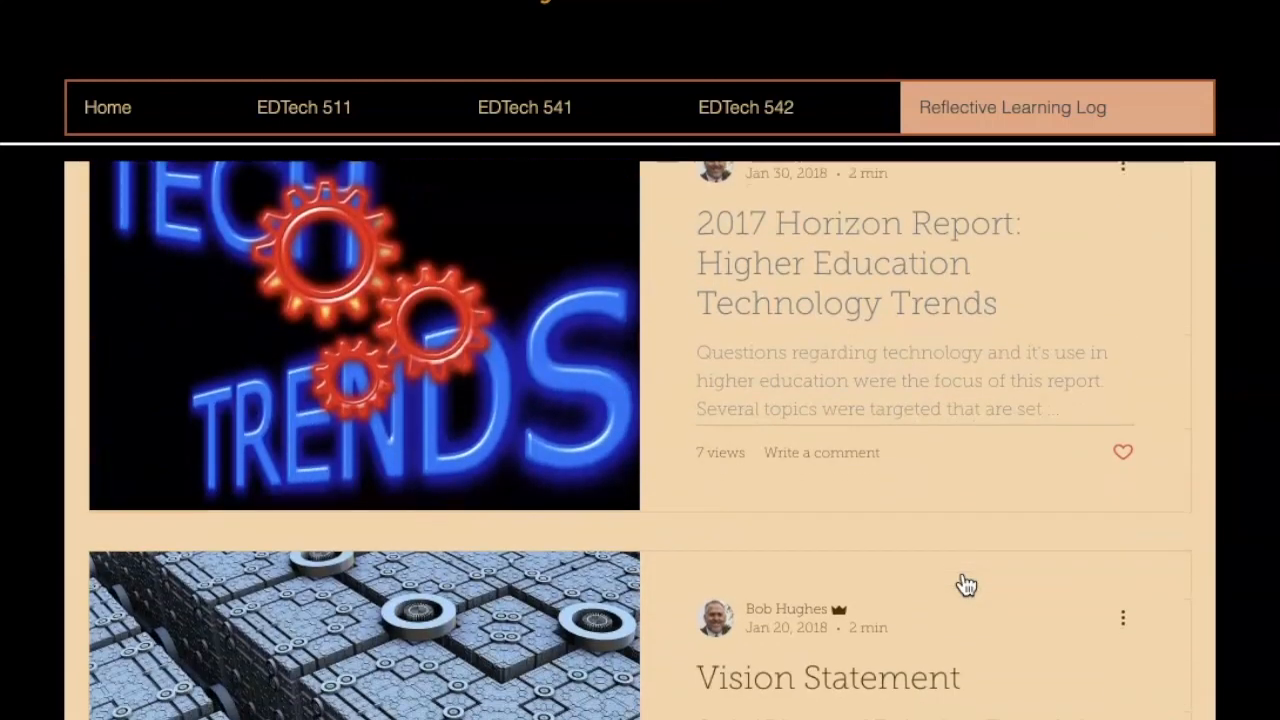
pyautogui.scroll(-3)
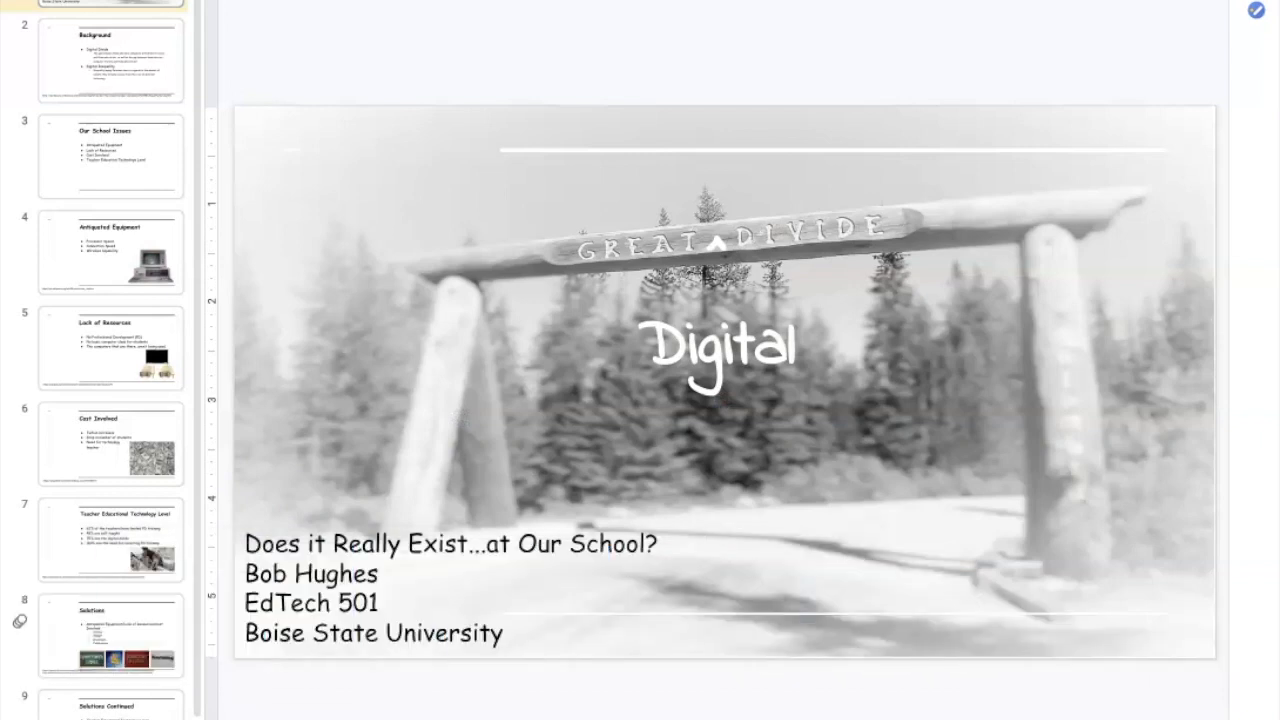
# - Page through Background, Our School Issues, Antiquated Equipment, Solutions and Conclusion to the References slide
pyautogui.click(110, 60)
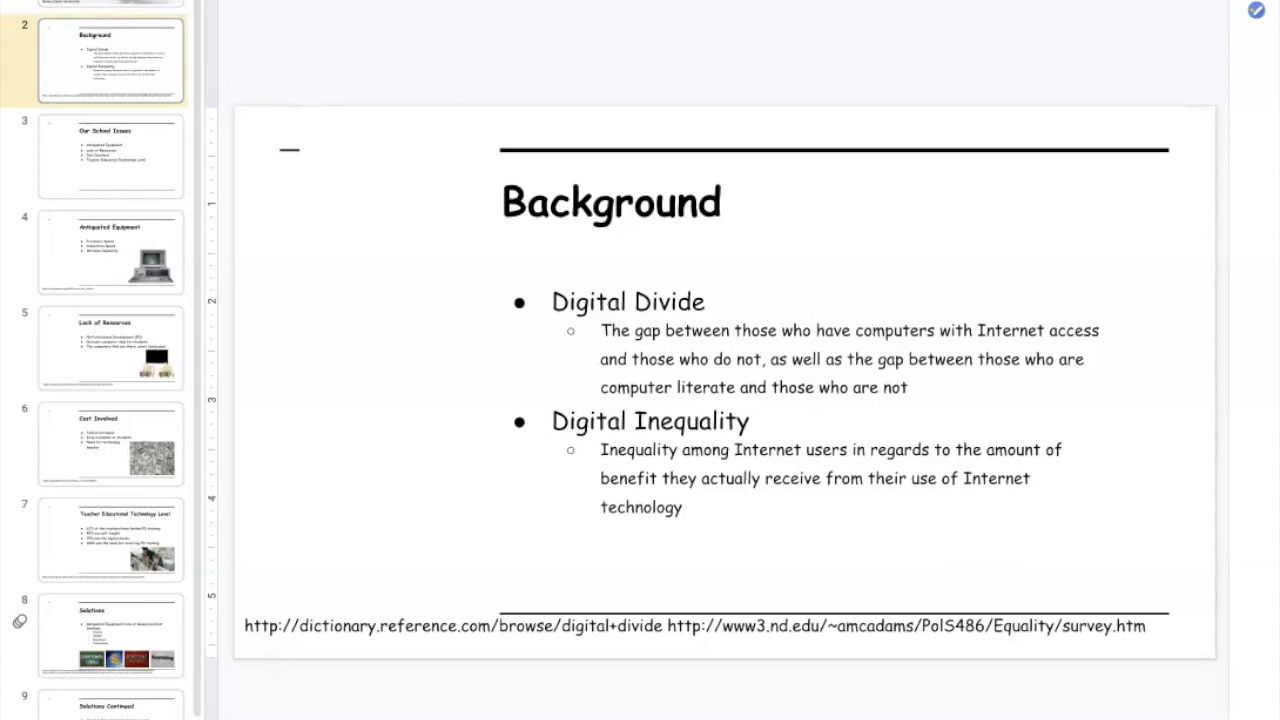
pyautogui.click(110, 155)
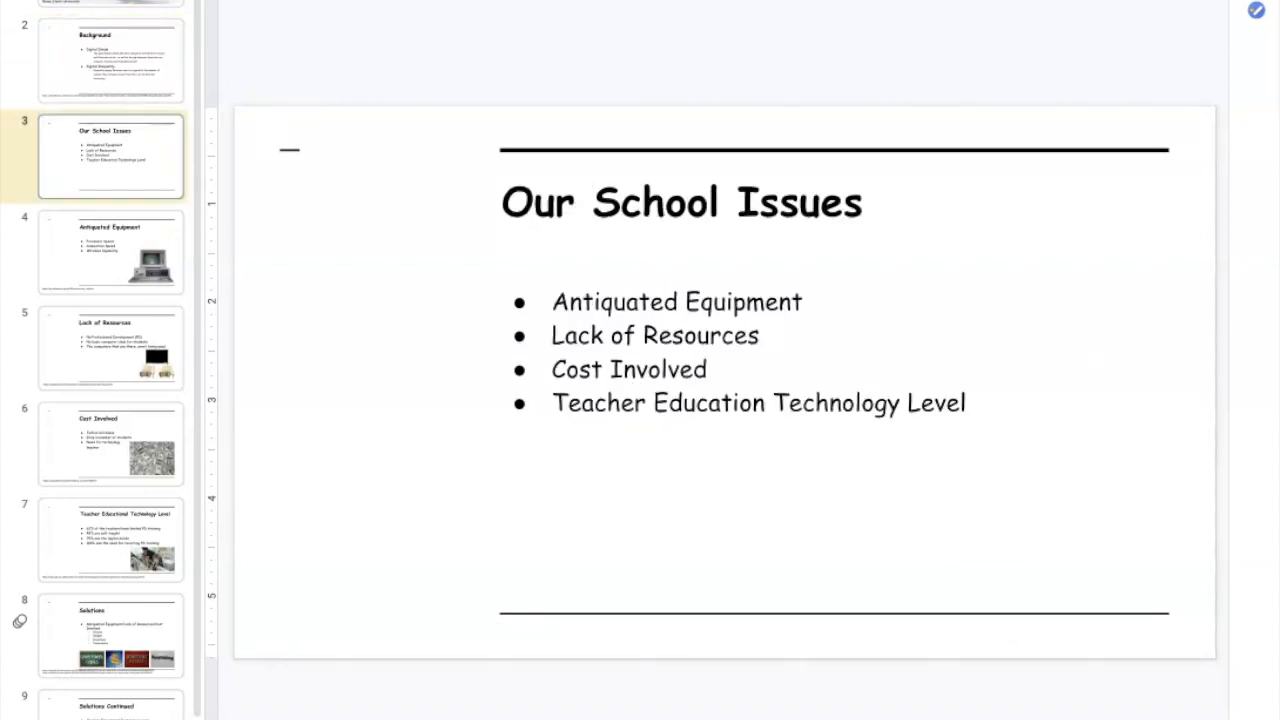
pyautogui.click(110, 252)
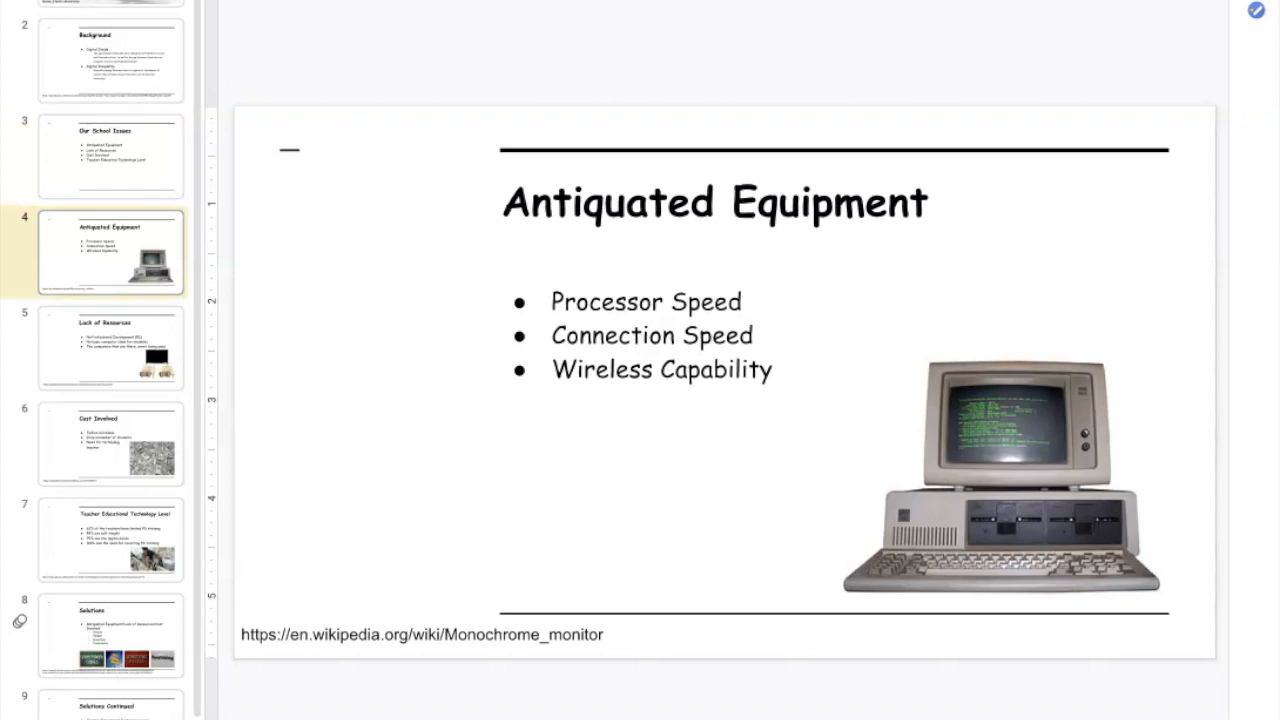
pyautogui.click(110, 540)
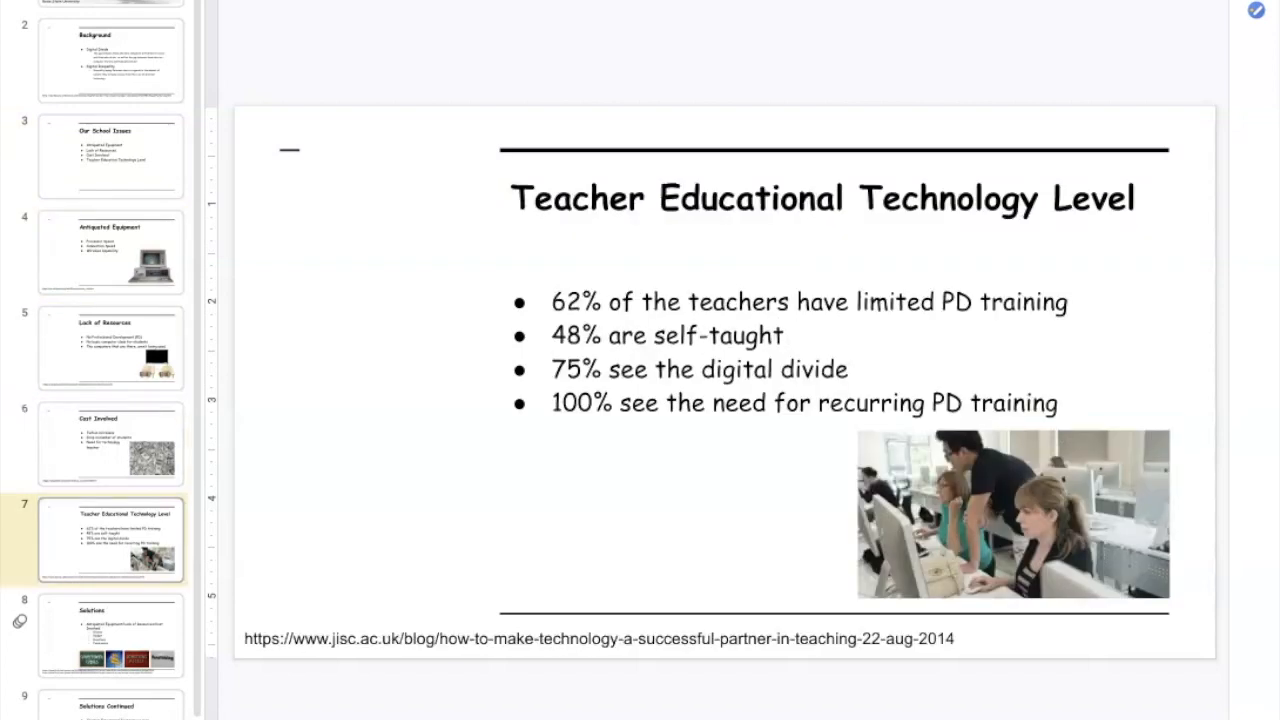
pyautogui.click(110, 635)
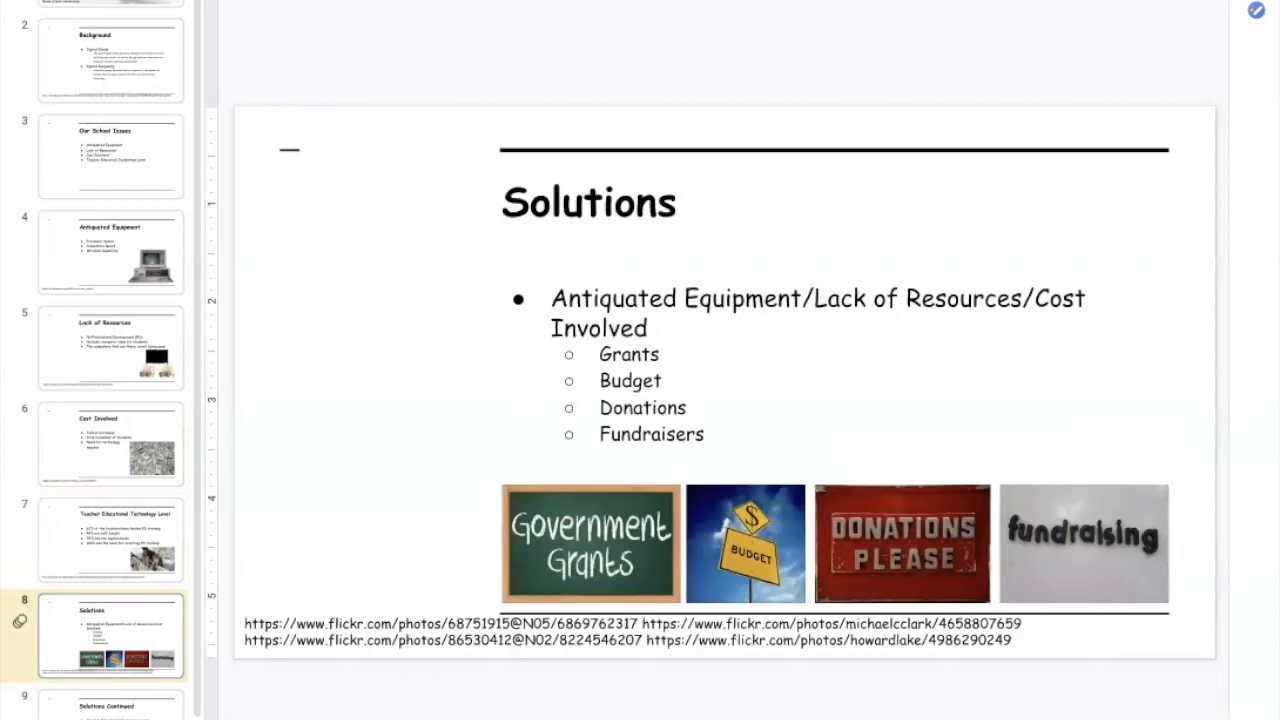
pyautogui.click(110, 705)
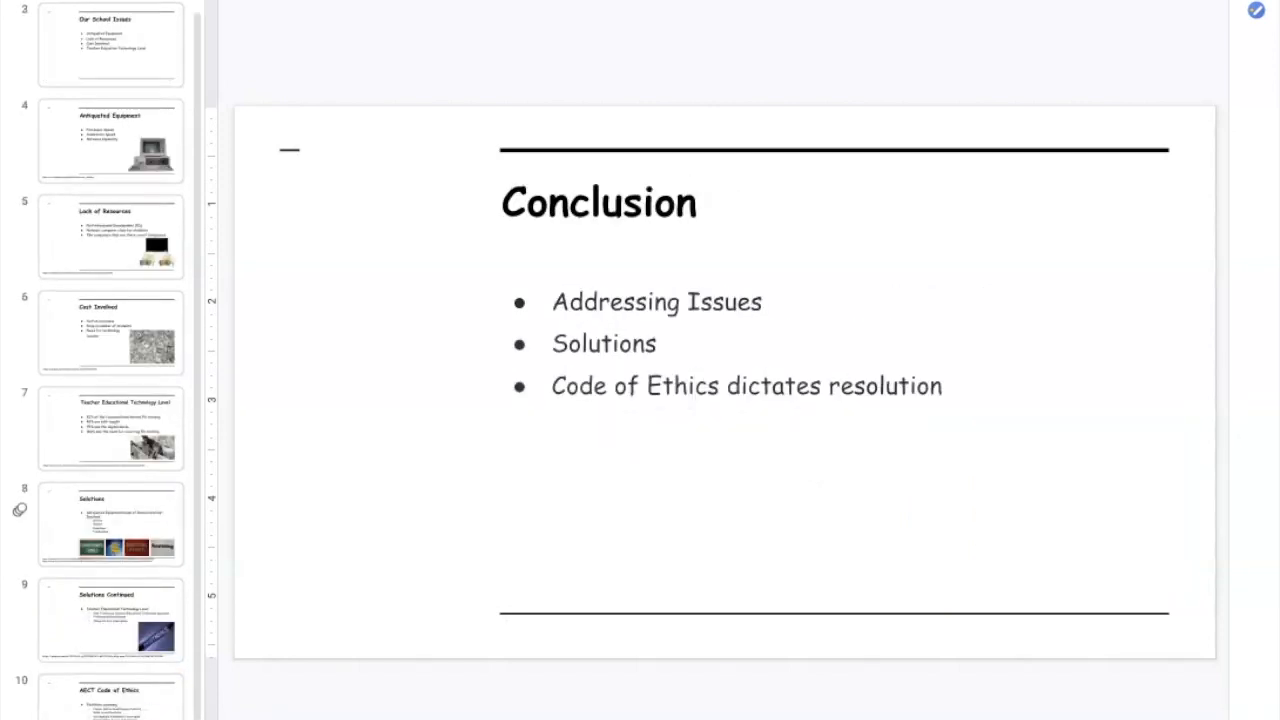
pyautogui.scroll(-3)
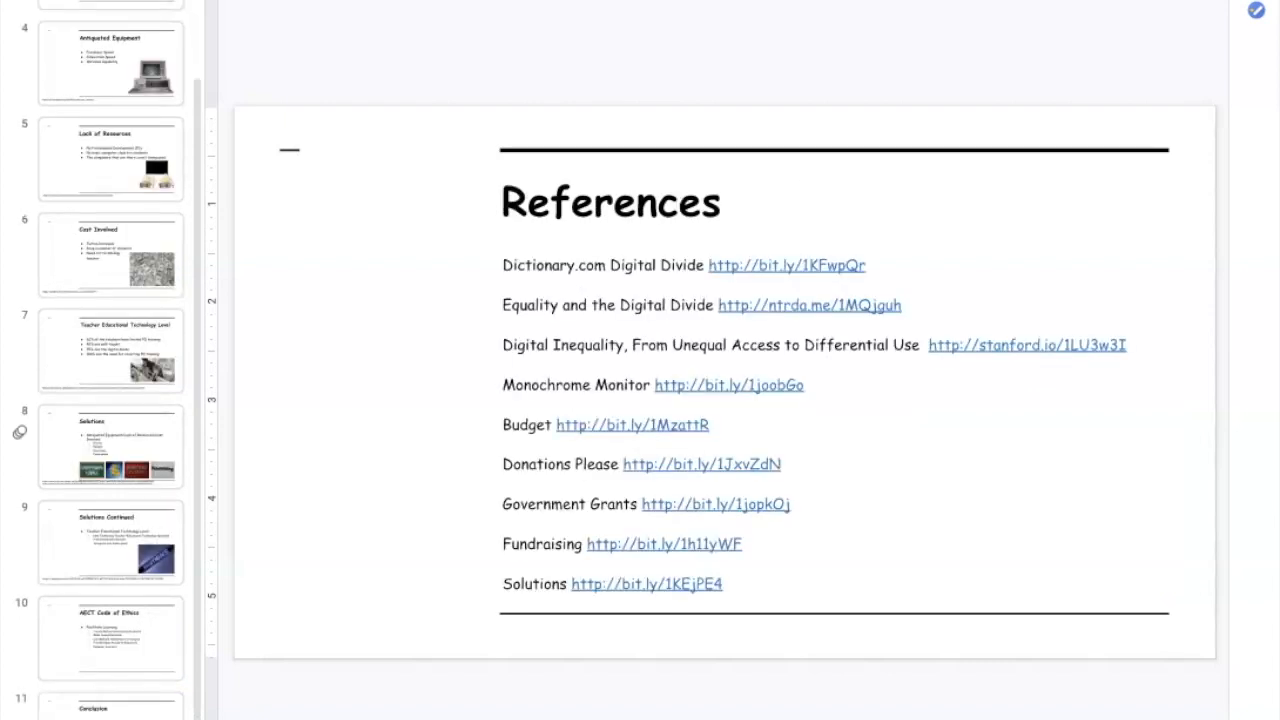